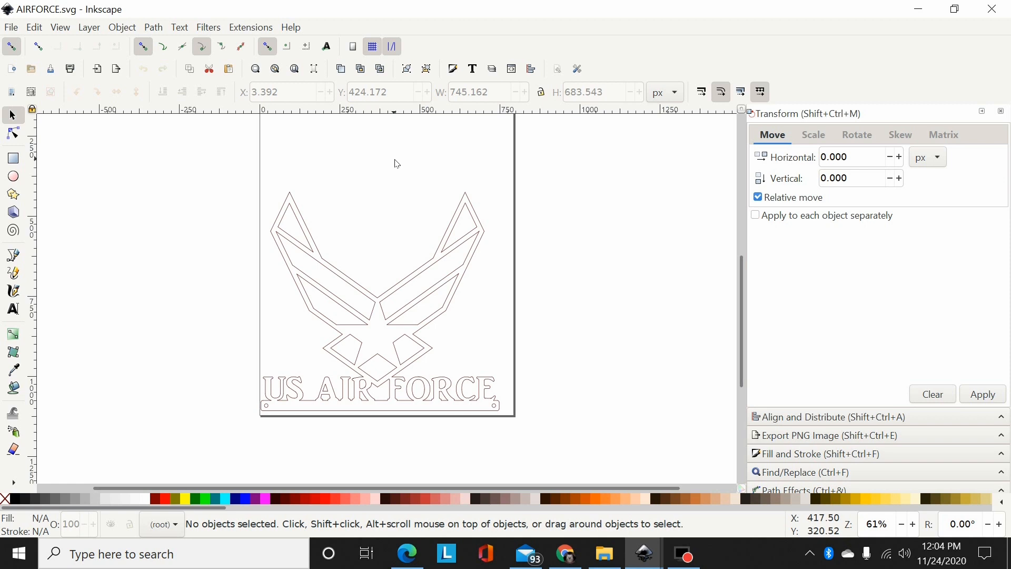
mouse_move(522, 222)
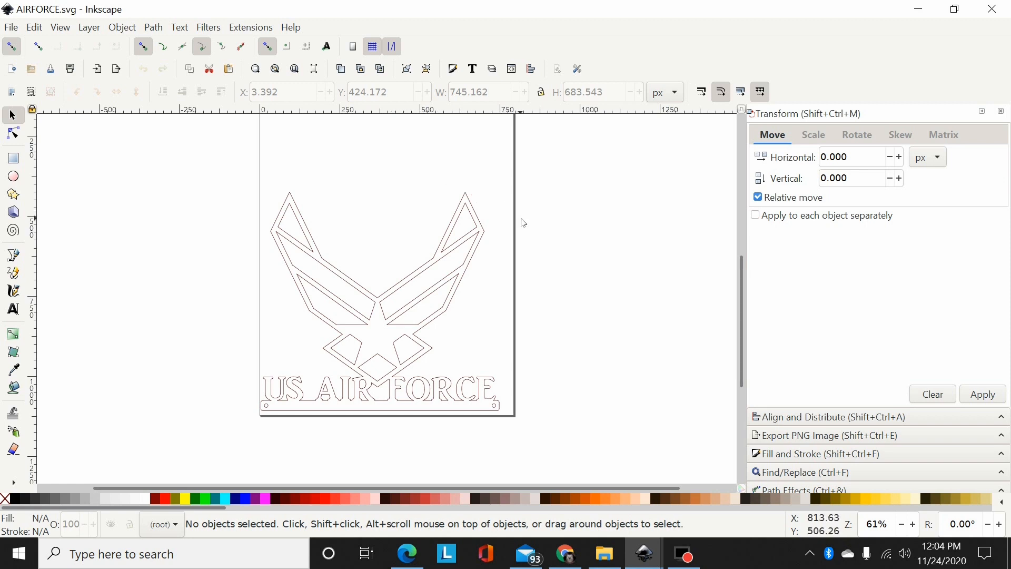
mouse_move(238, 276)
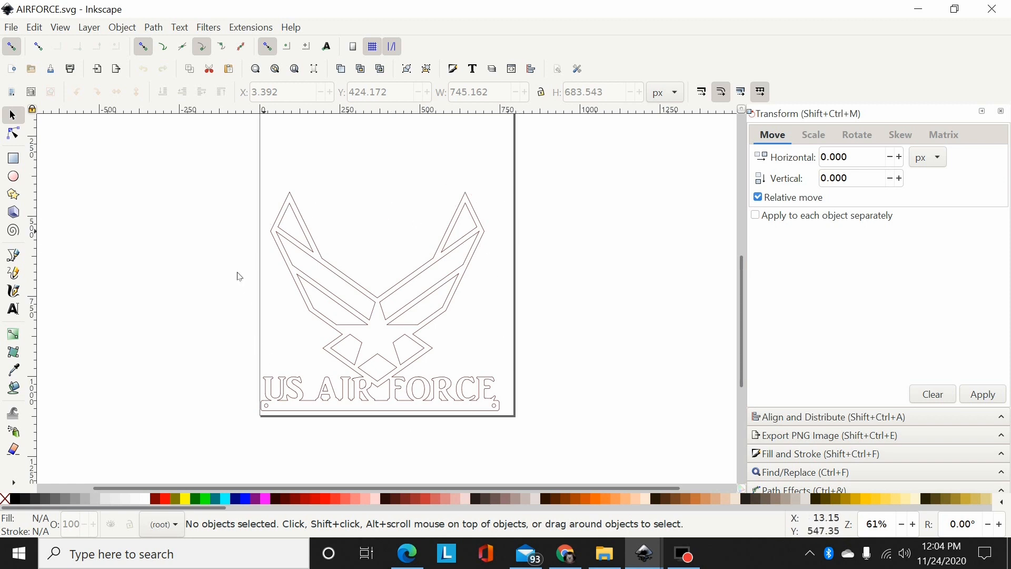
mouse_move(325, 274)
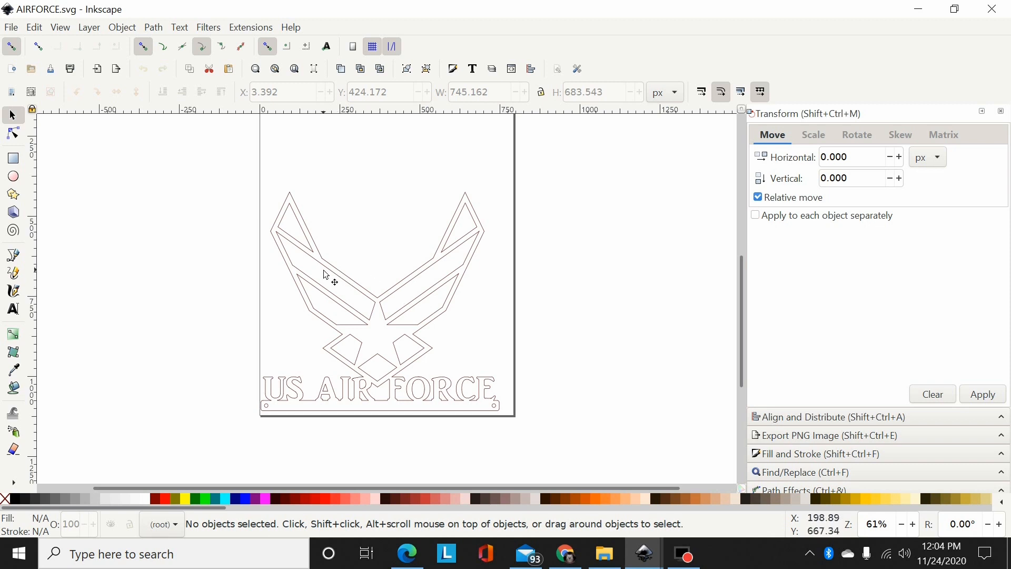
mouse_move(290, 306)
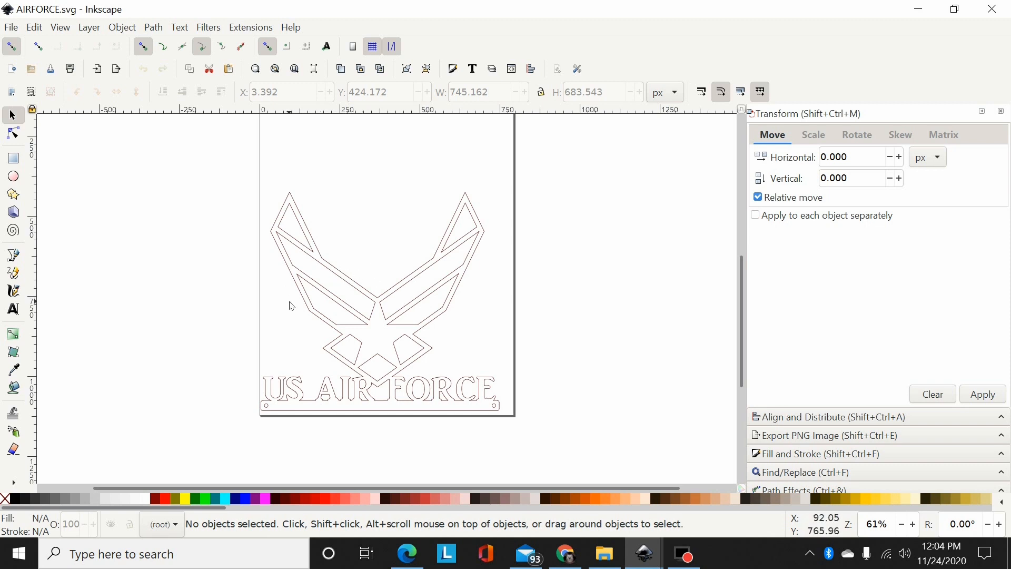
mouse_move(222, 188)
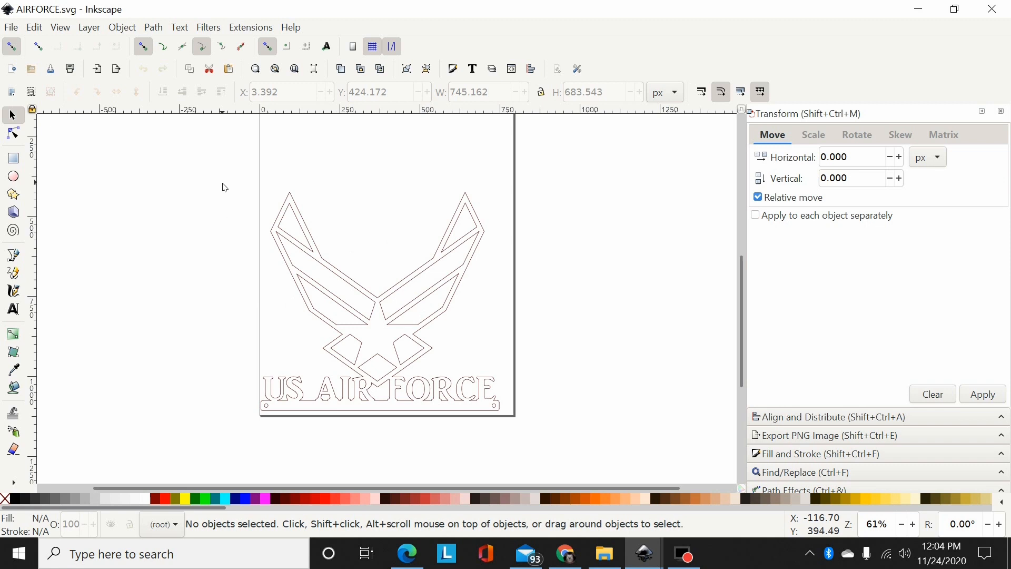
mouse_move(212, 165)
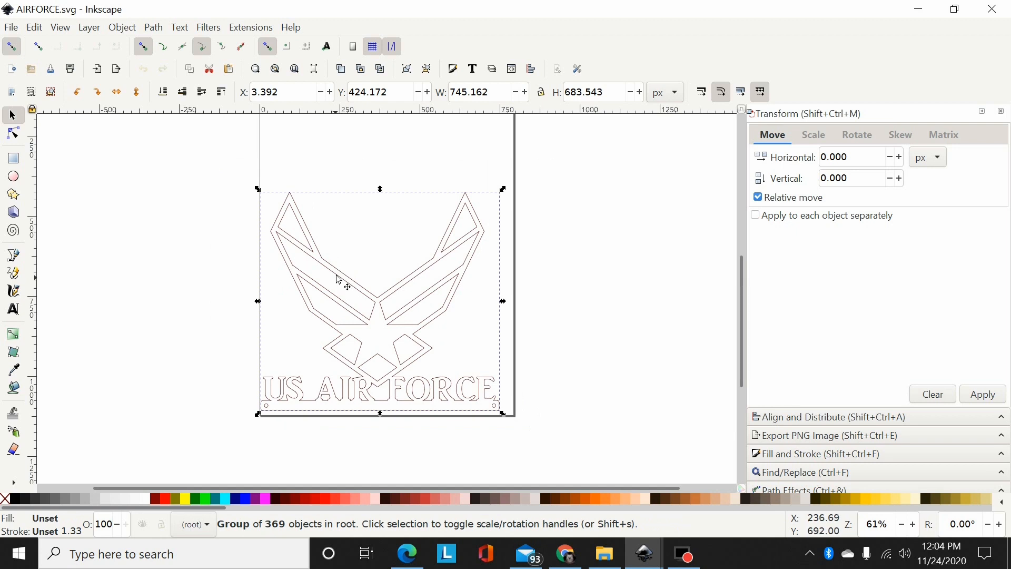
mouse_move(259, 285)
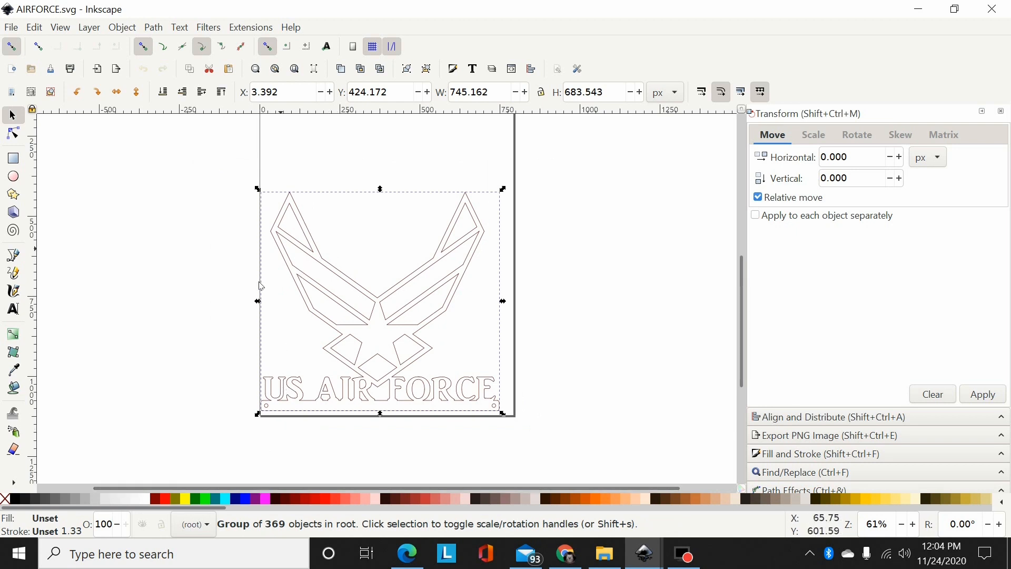
mouse_move(280, 529)
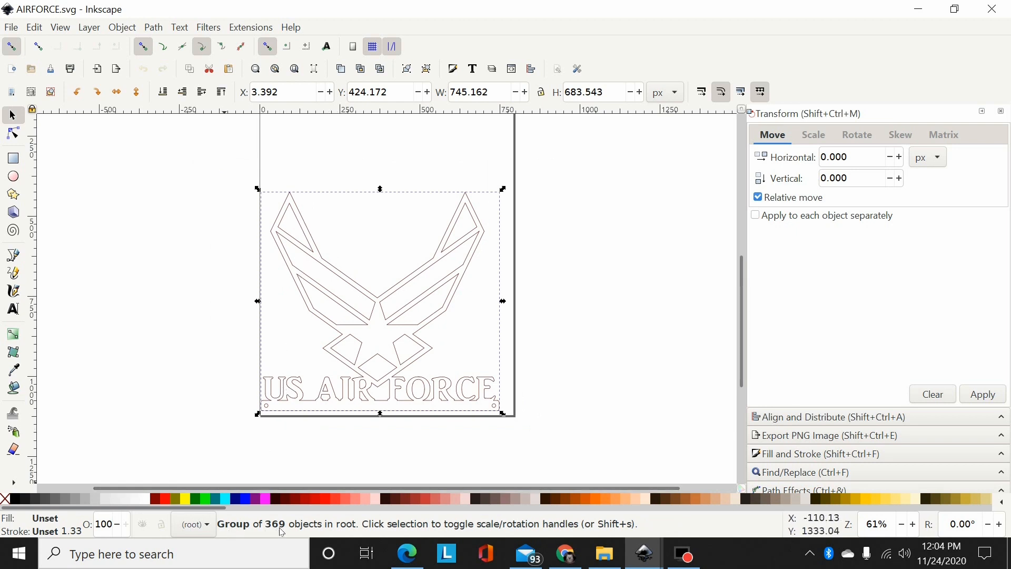
mouse_move(131, 210)
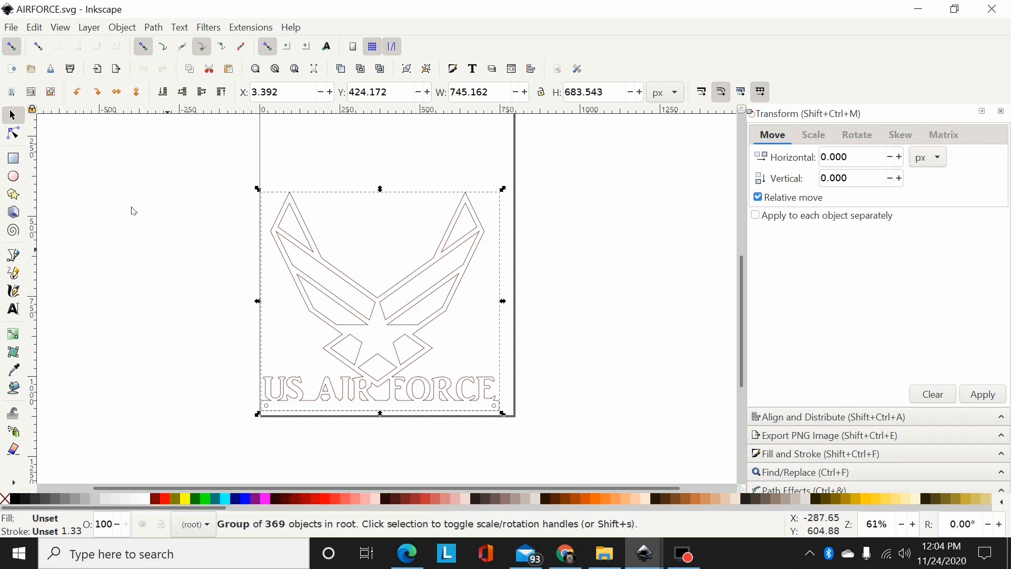
Select the wings logo on the canvas as one 369-object group
left_click(12, 134)
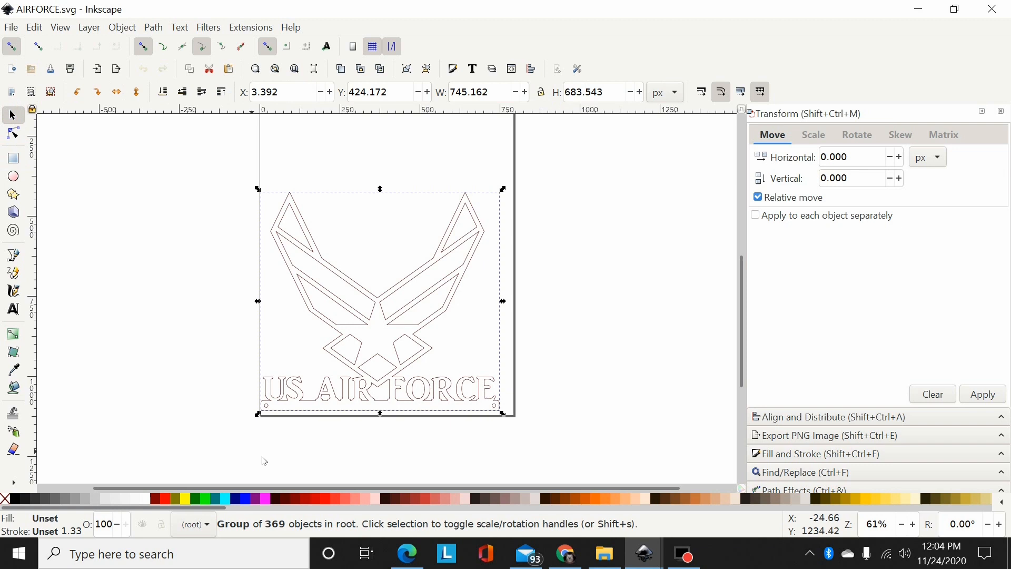
mouse_move(221, 200)
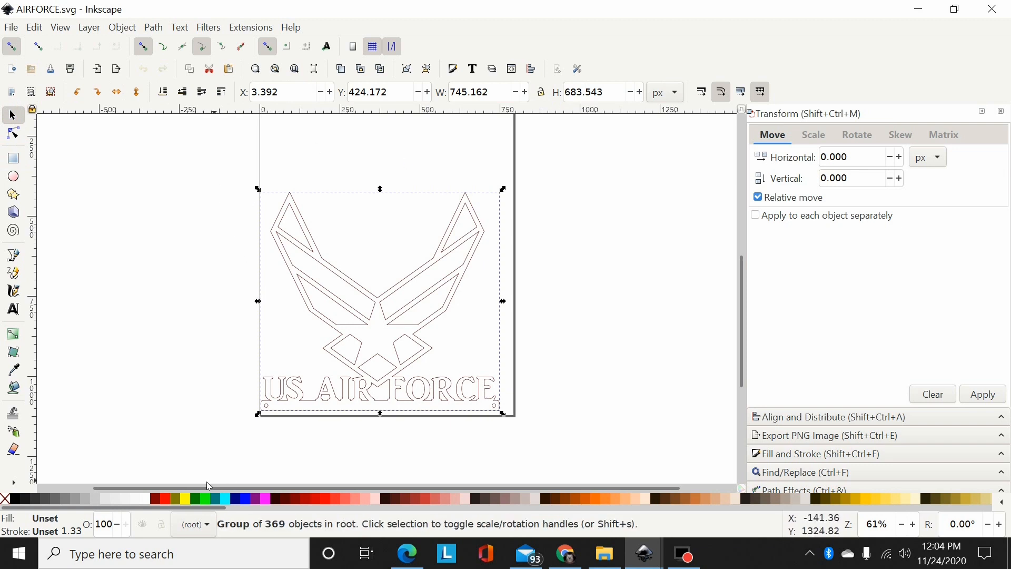
Apply a solid dark palette swatch as fill to the logo group
left_click(41, 498)
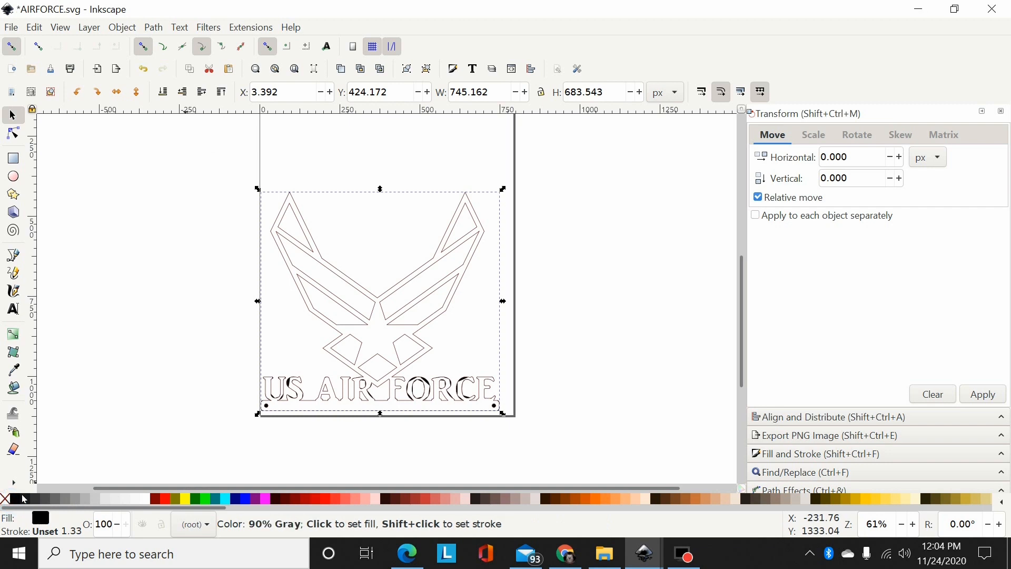
mouse_move(24, 502)
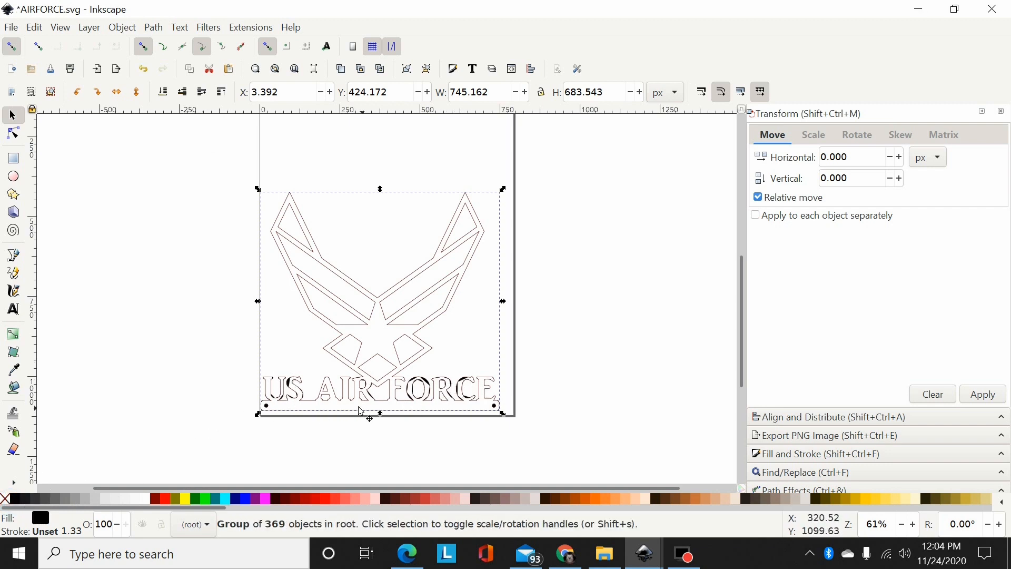
mouse_move(469, 374)
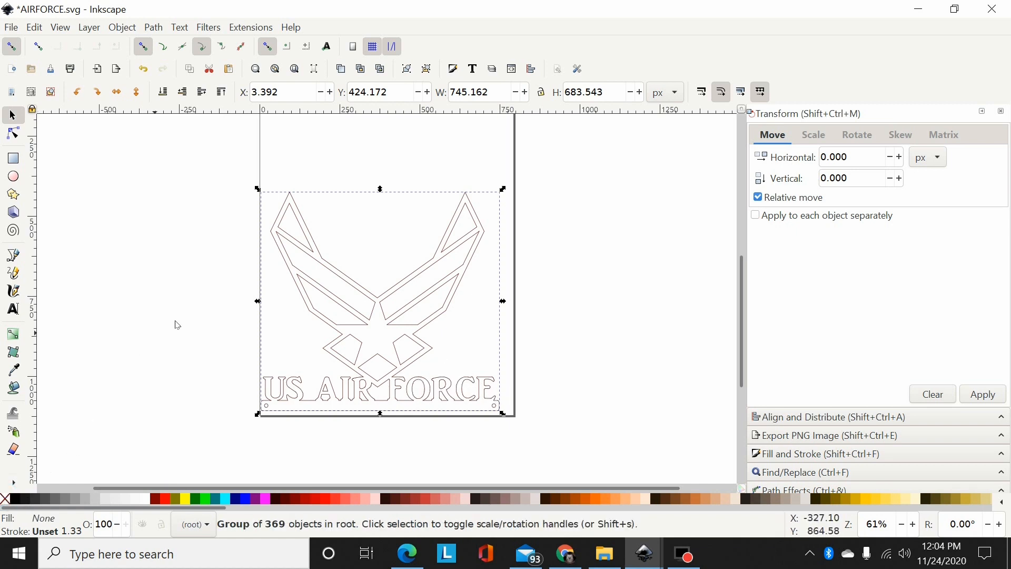
mouse_move(200, 173)
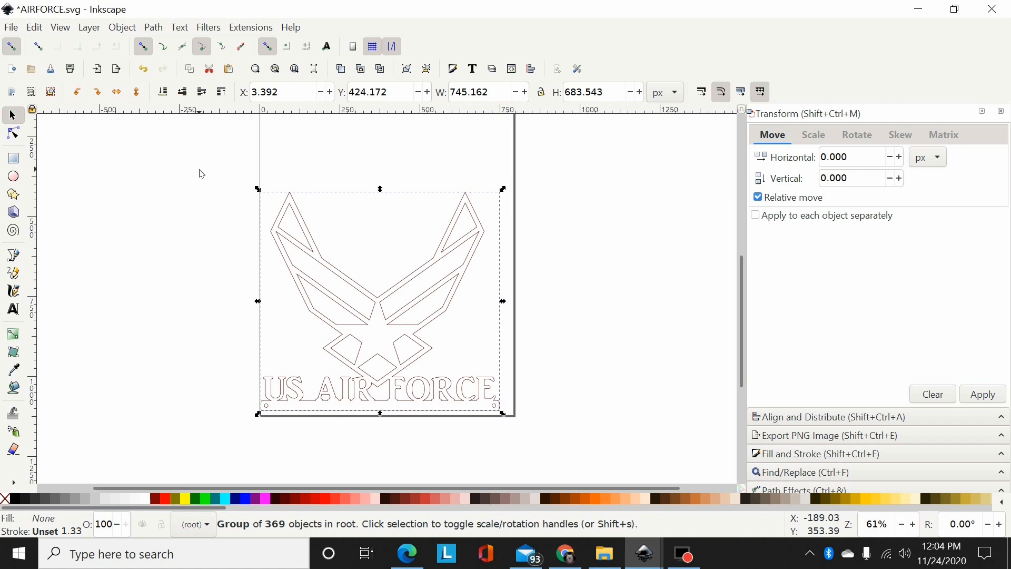
mouse_move(206, 169)
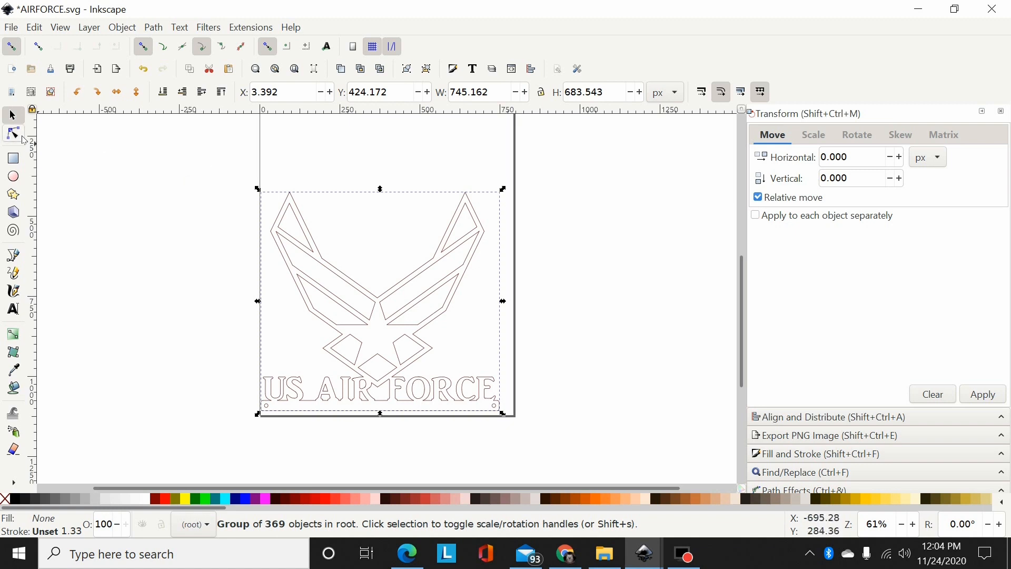
mouse_move(248, 519)
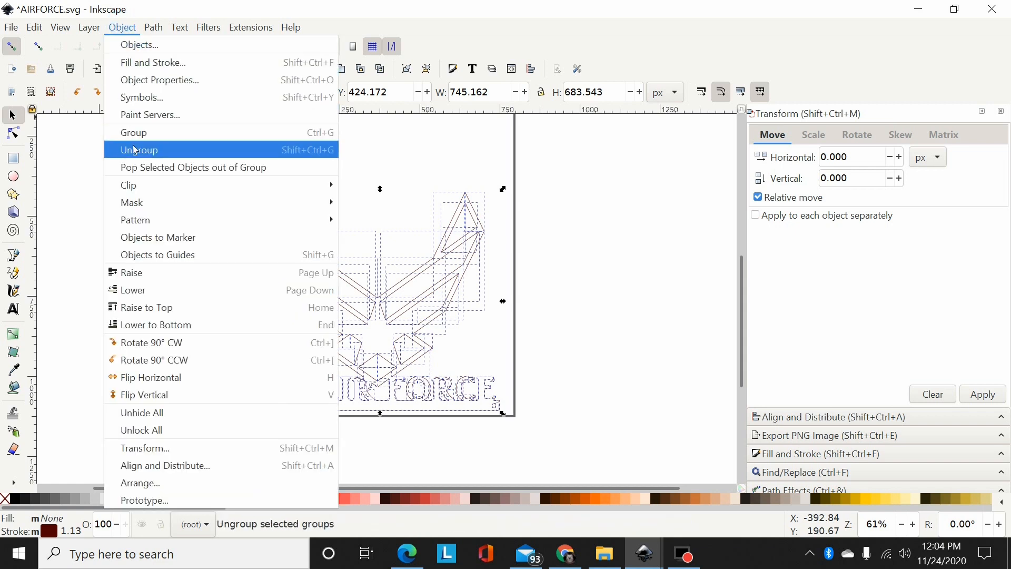
Ungroup the logo into its 369 separate paths
left_click(139, 149)
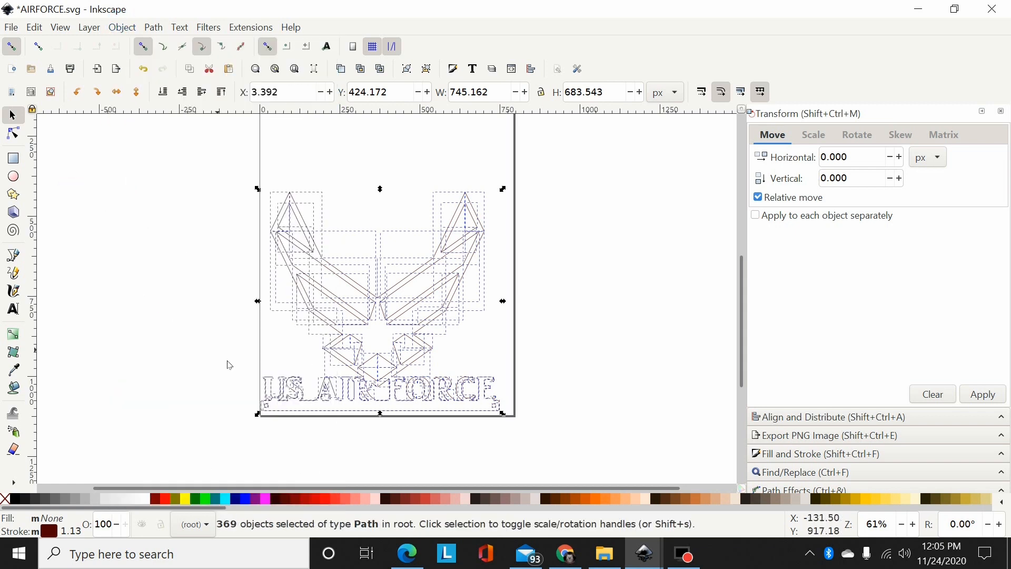
mouse_move(428, 426)
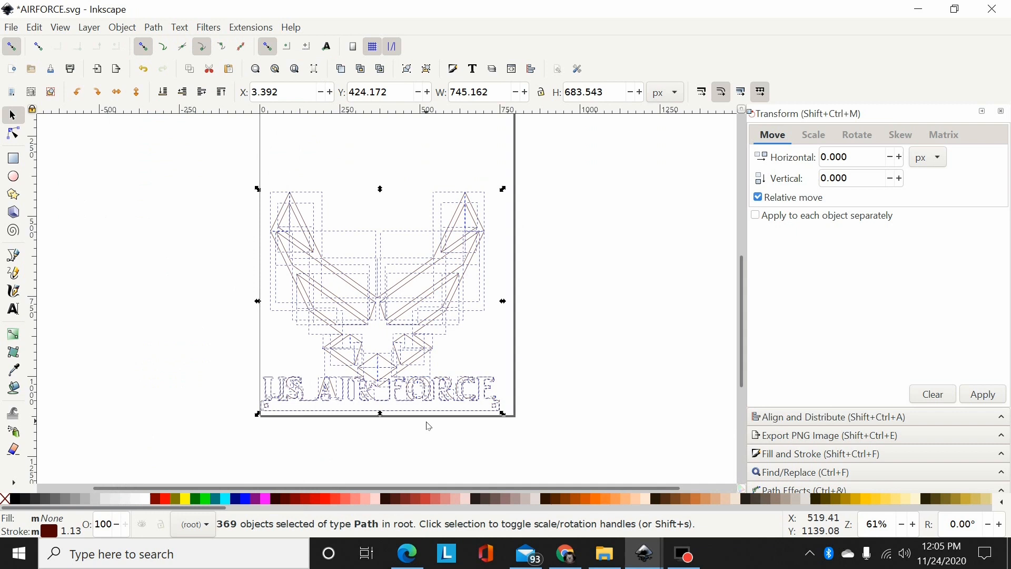
mouse_move(157, 32)
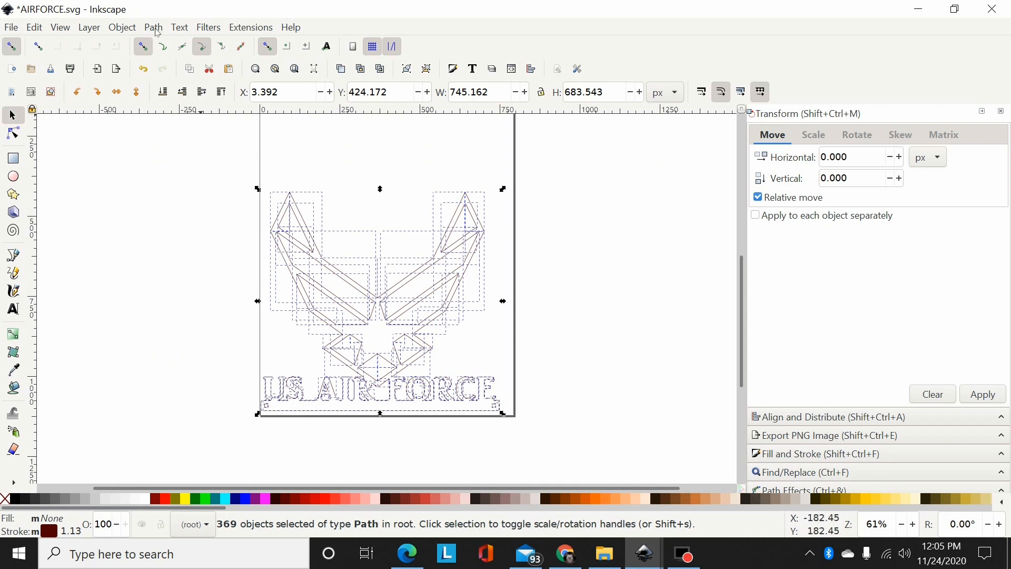
Combine all 369 logo paths into a single 854-node path via Path > Combine
left_click(153, 27)
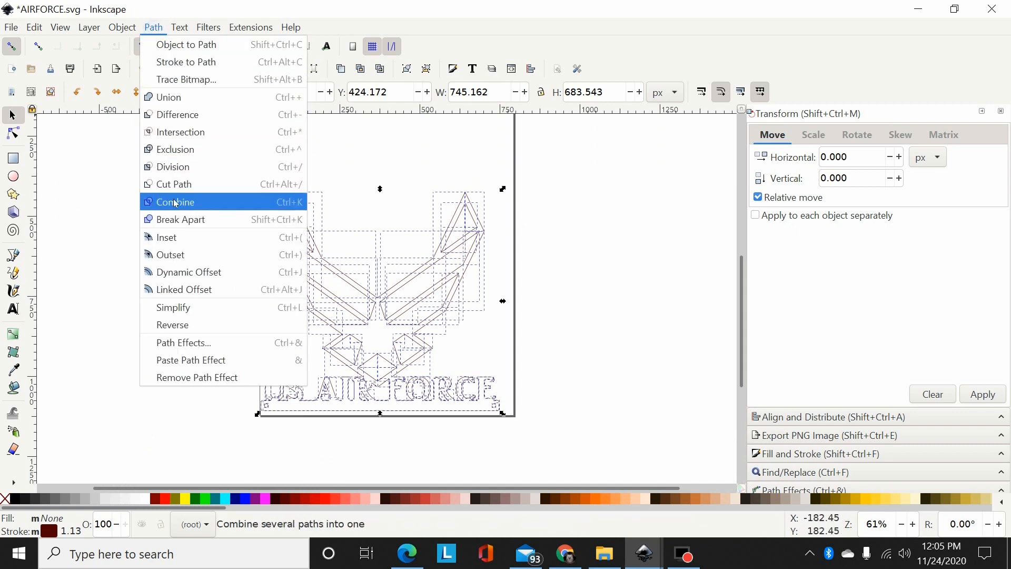
left_click(174, 201)
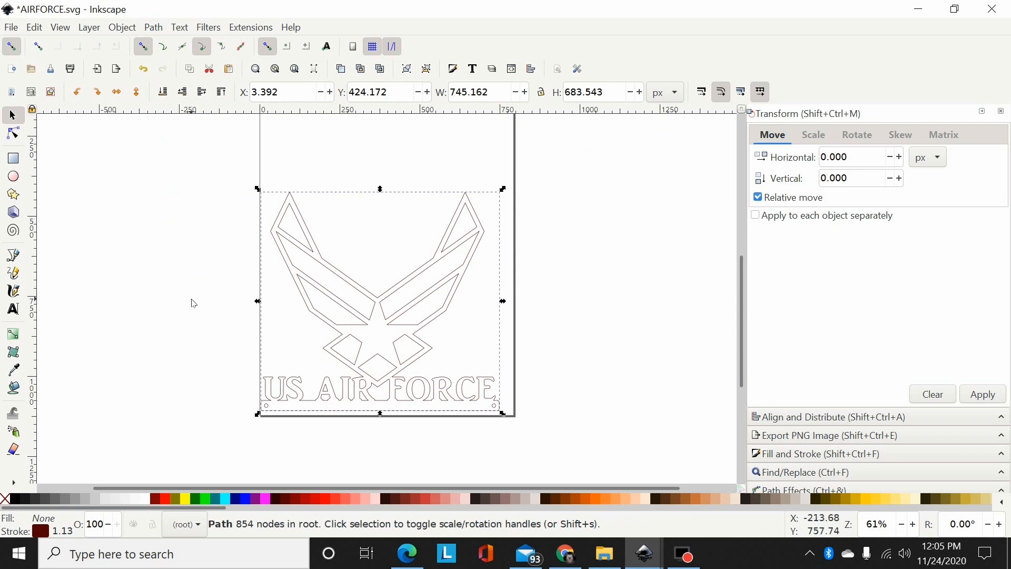
mouse_move(126, 223)
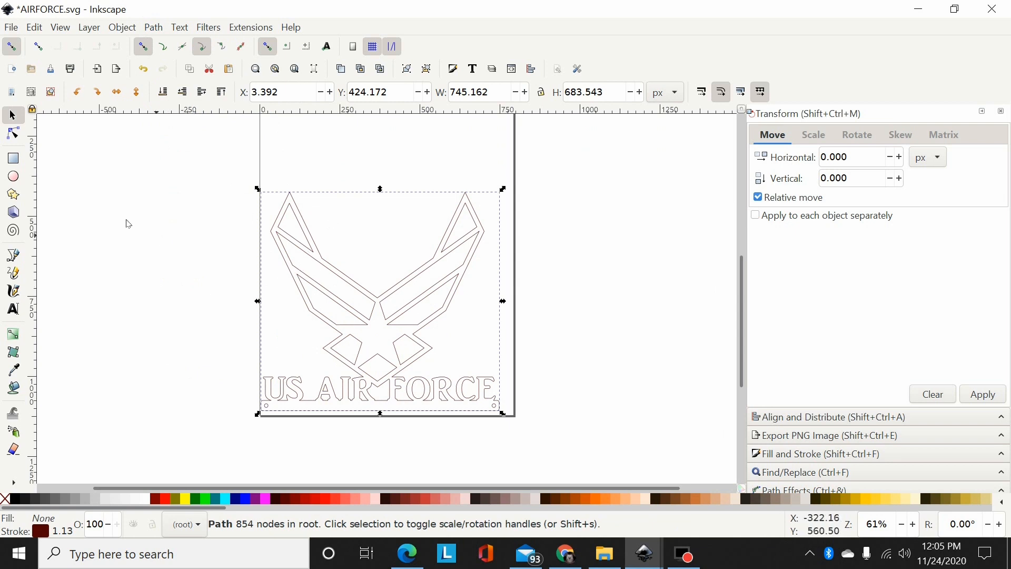
mouse_move(13, 133)
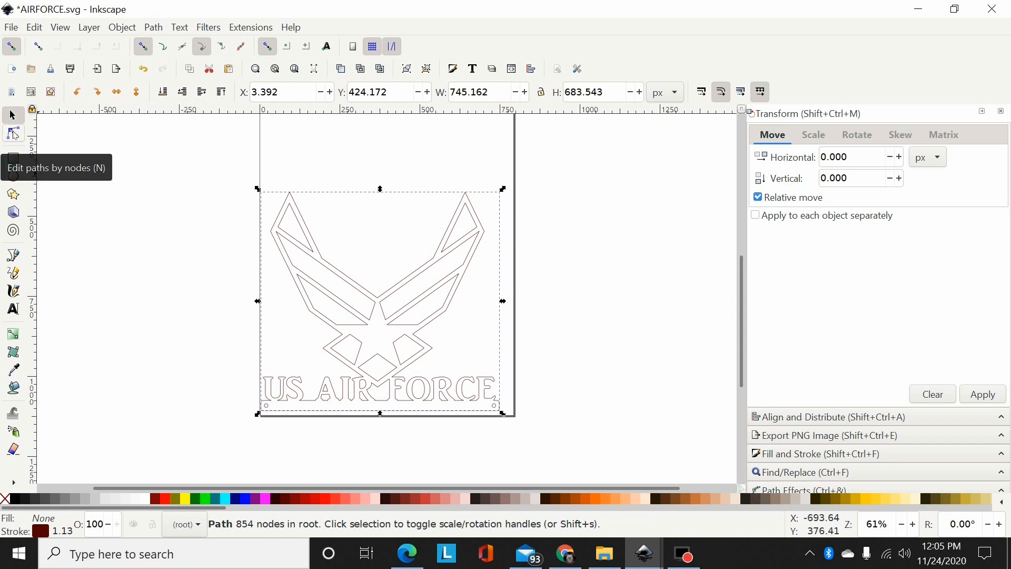
mouse_move(496, 352)
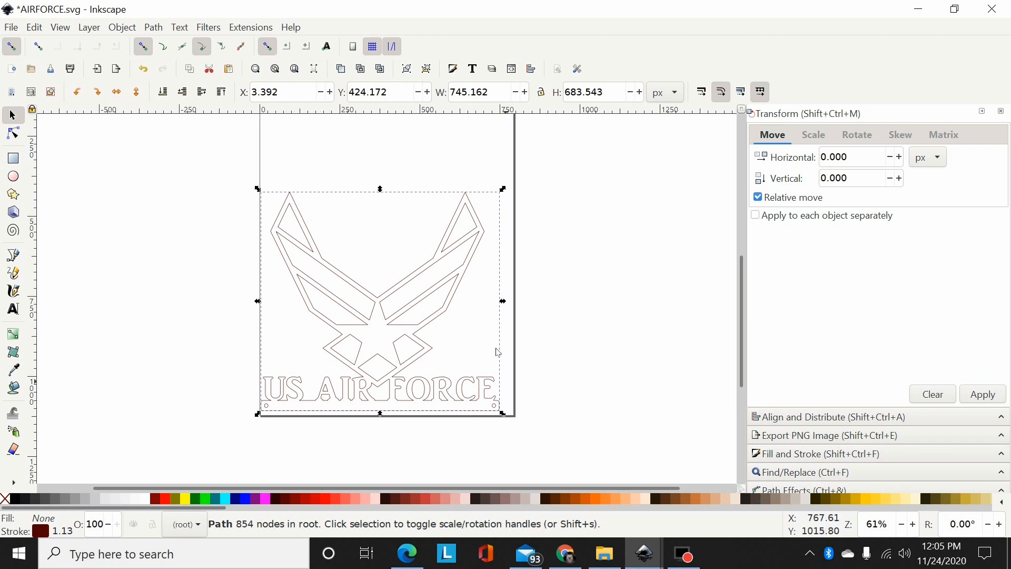
mouse_move(398, 385)
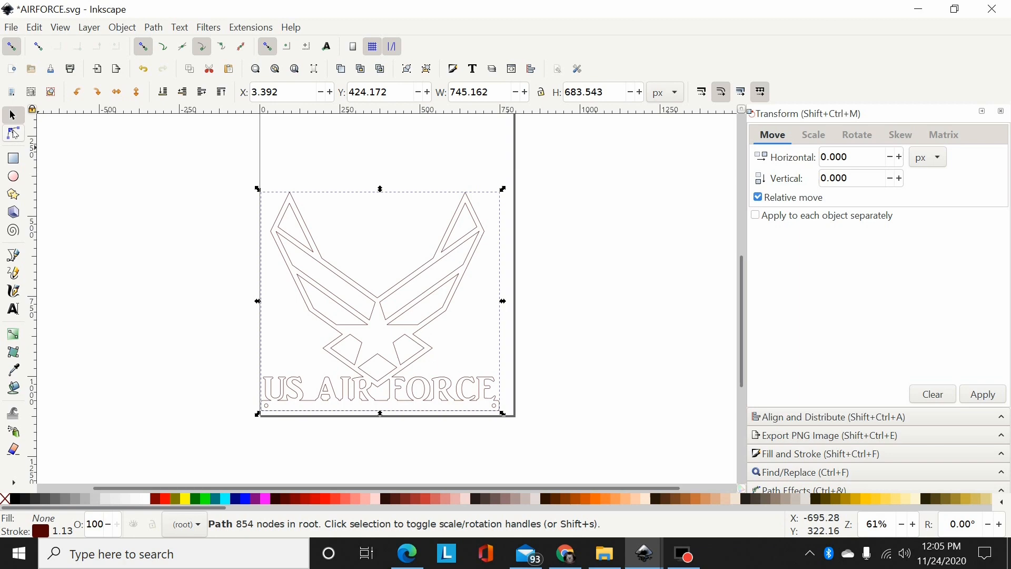
With the Node tool, nudge the wing-lettering junction node and join coincident nodes down to 488
left_click(12, 133)
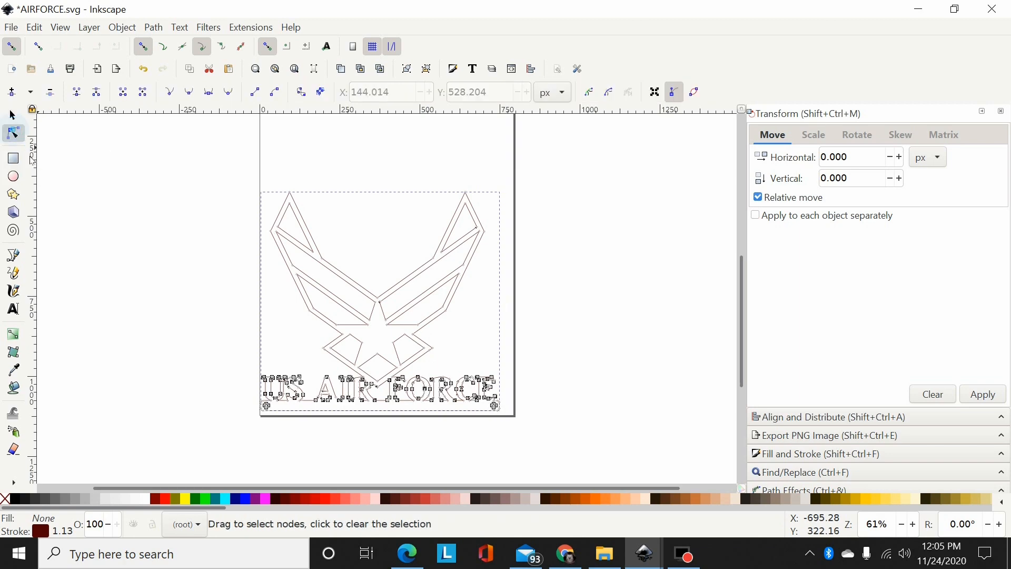
mouse_move(207, 260)
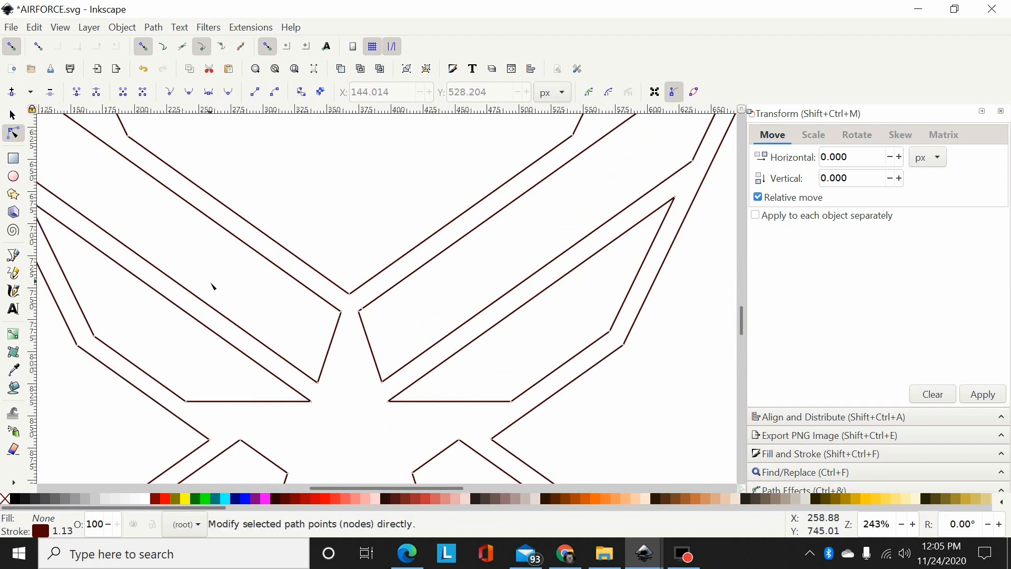
scroll("down", 3)
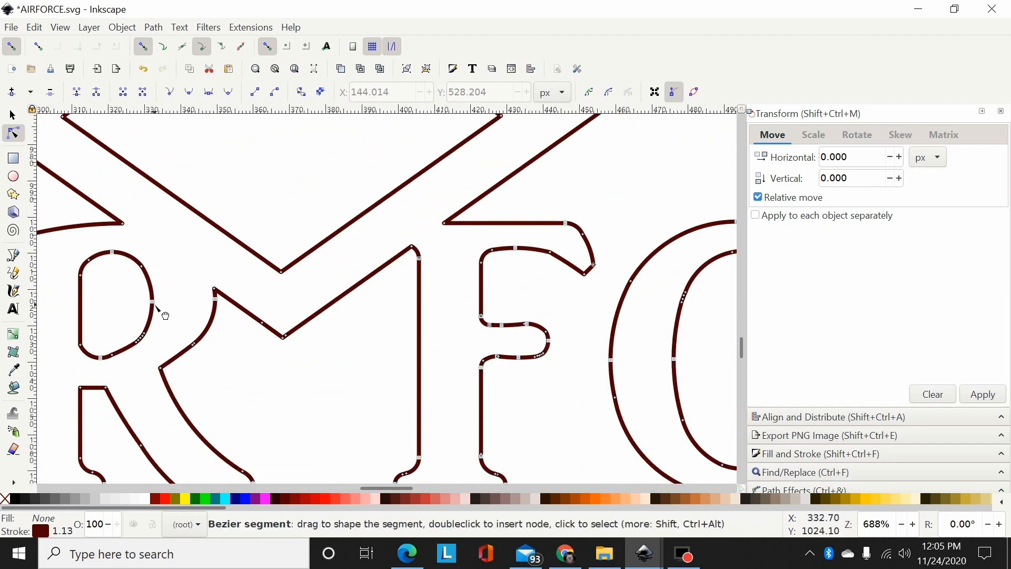
mouse_move(153, 305)
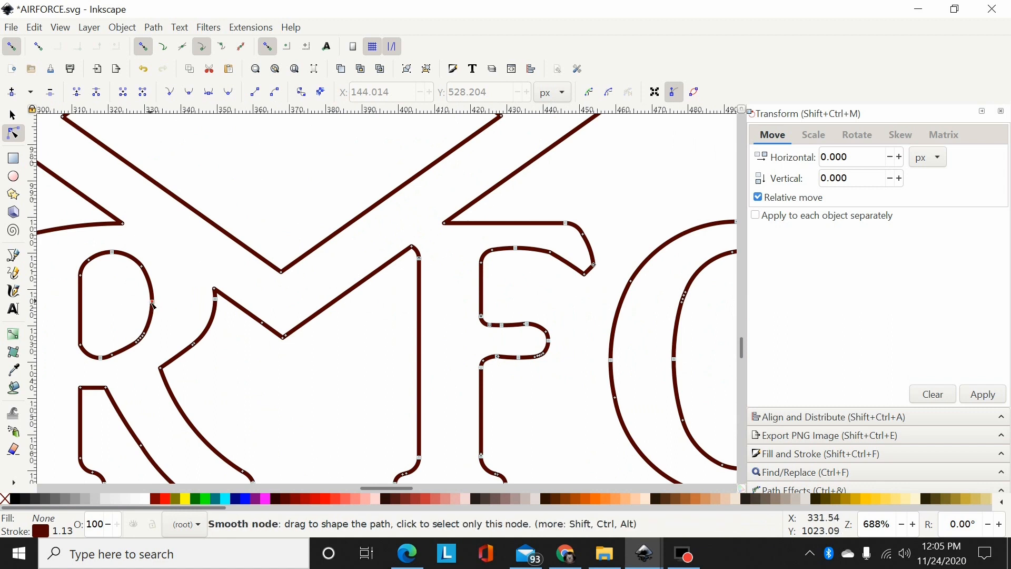
mouse_move(152, 306)
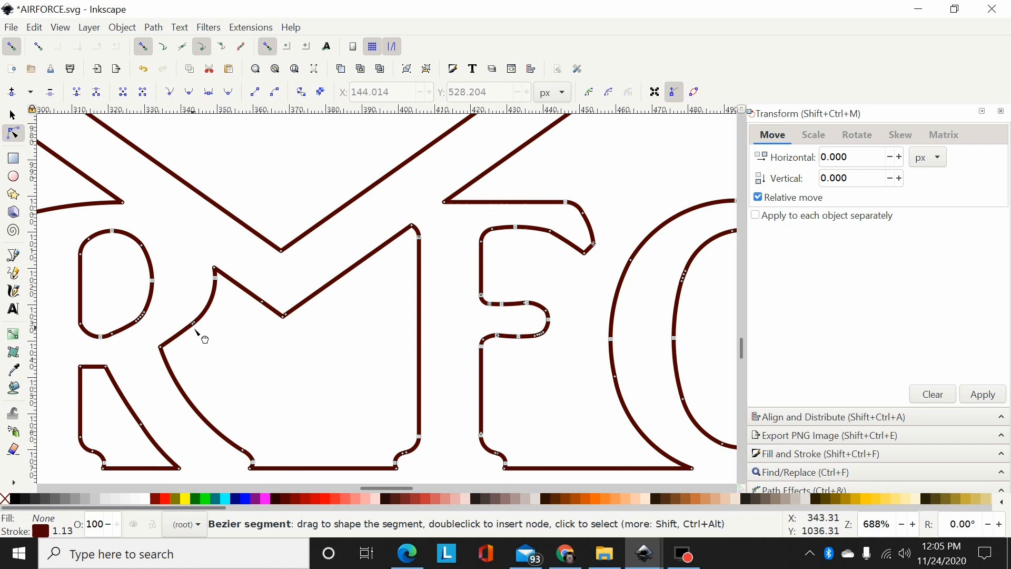
mouse_move(283, 319)
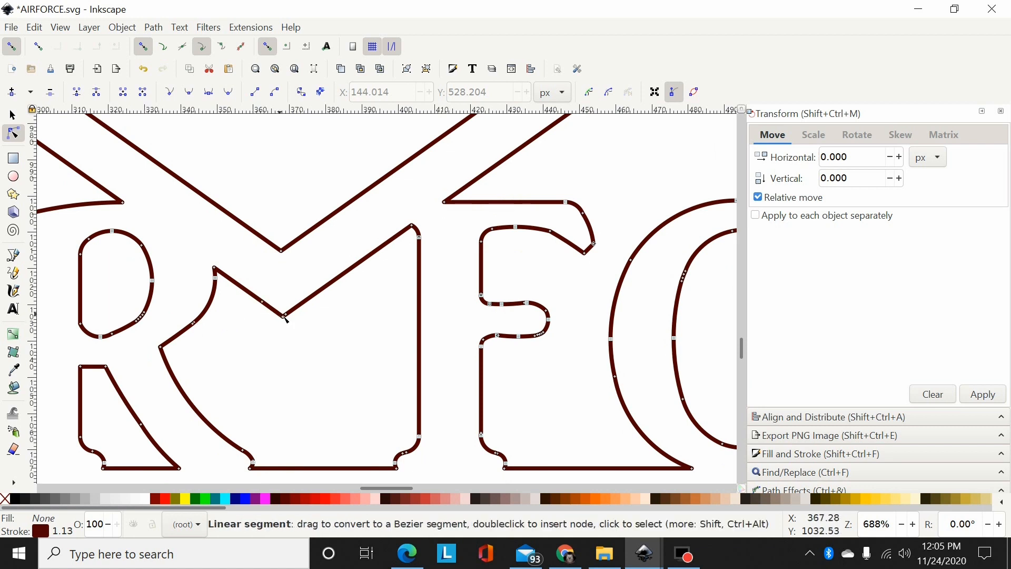
mouse_move(287, 317)
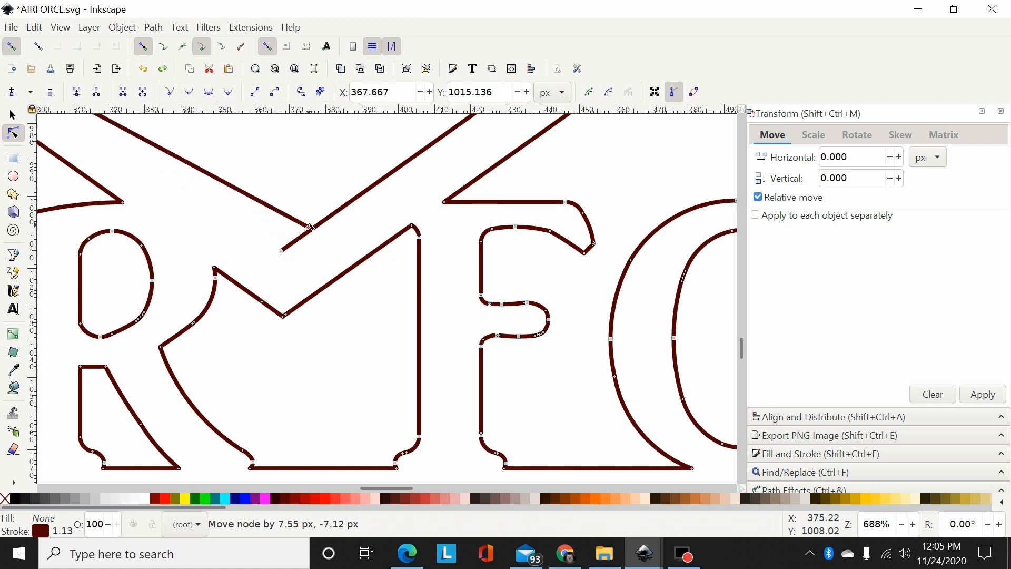
left_click_drag(309, 226, 300, 188)
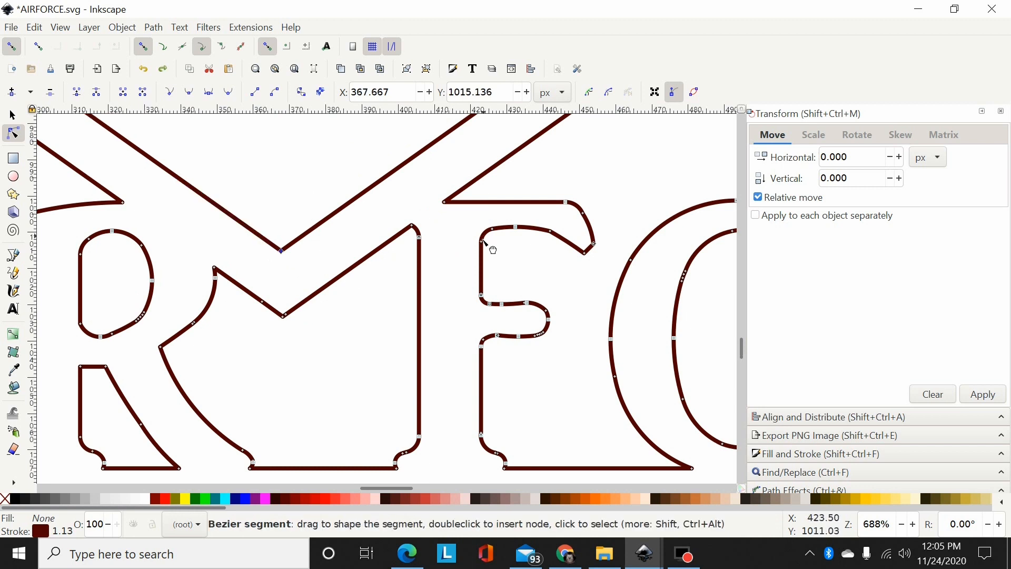
mouse_move(492, 231)
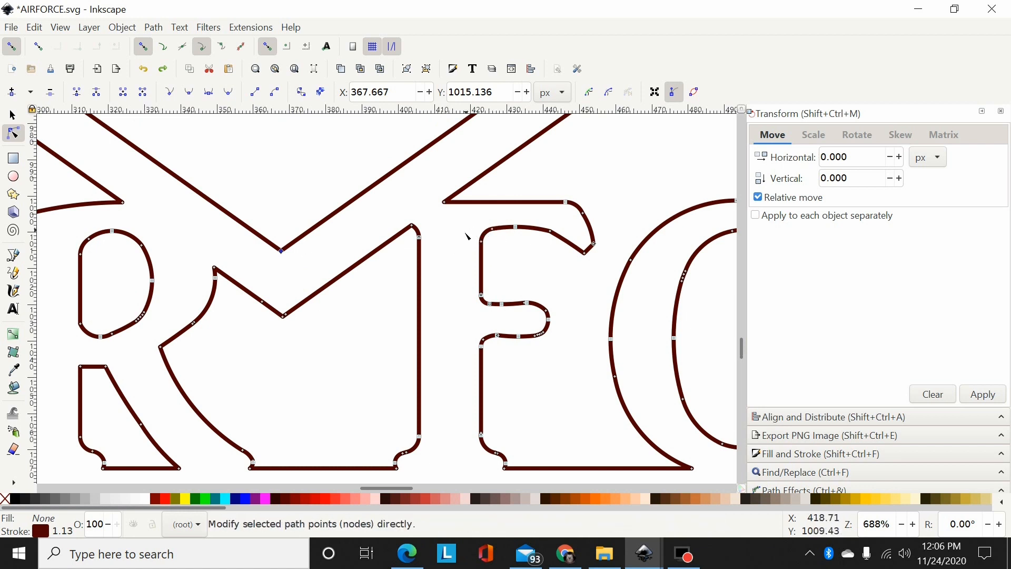
mouse_move(279, 270)
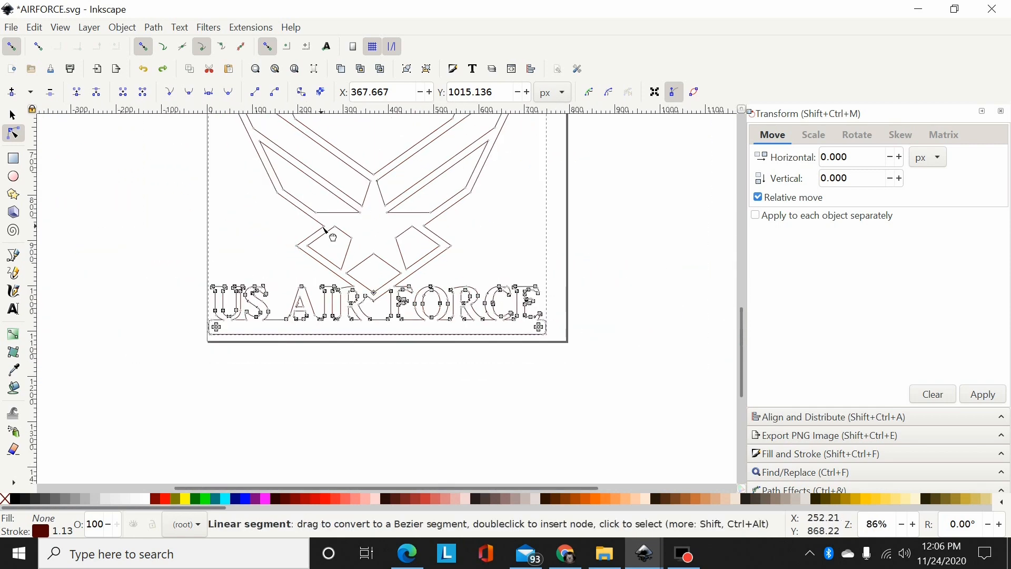
scroll("down", 3)
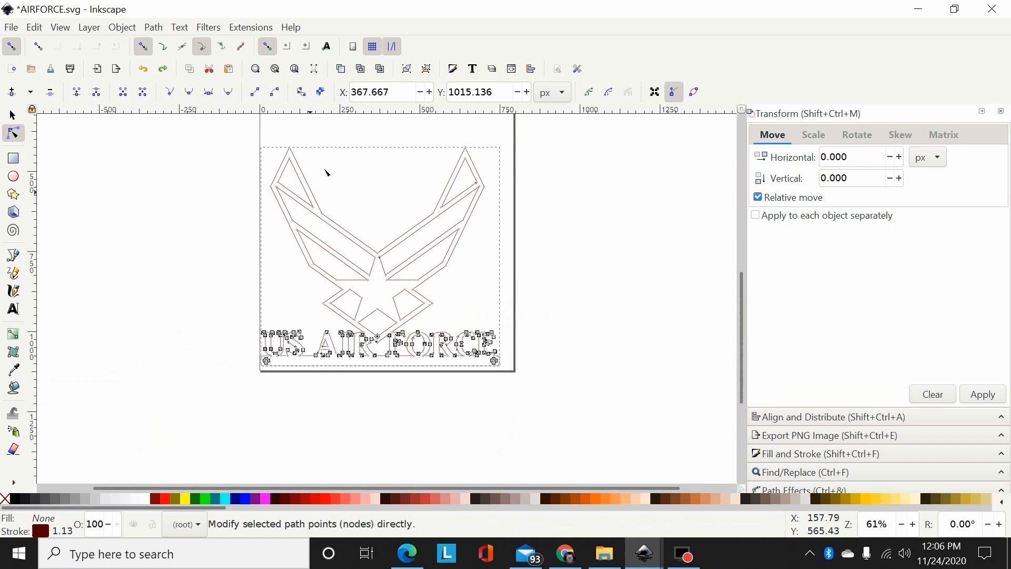
mouse_move(573, 280)
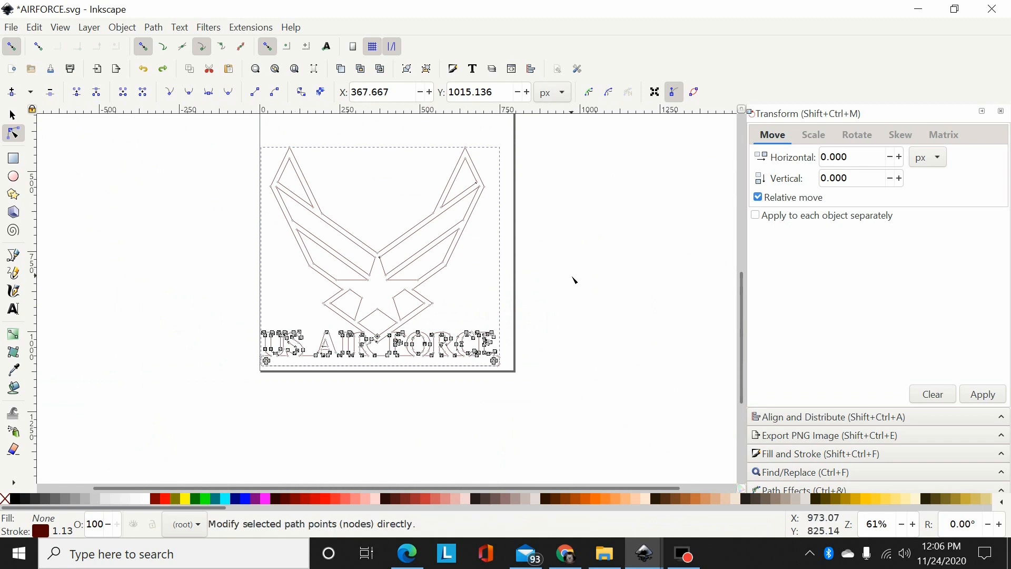
mouse_move(26, 139)
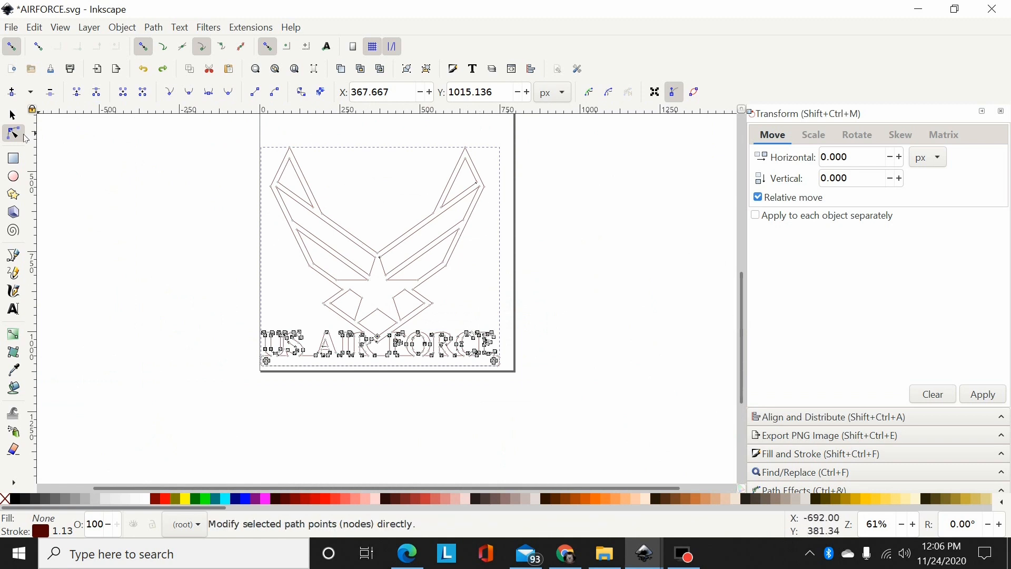
mouse_move(242, 140)
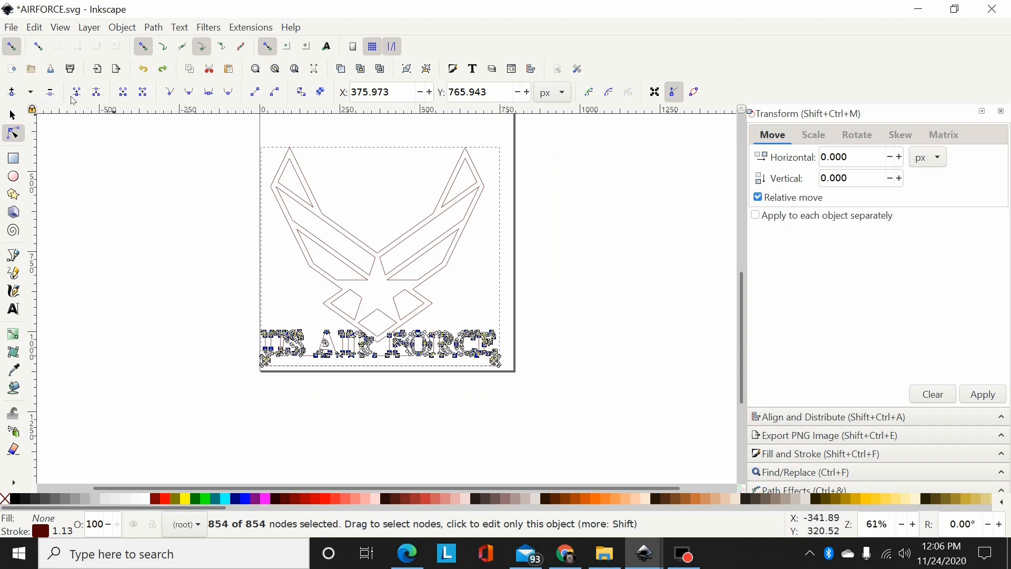
mouse_move(76, 91)
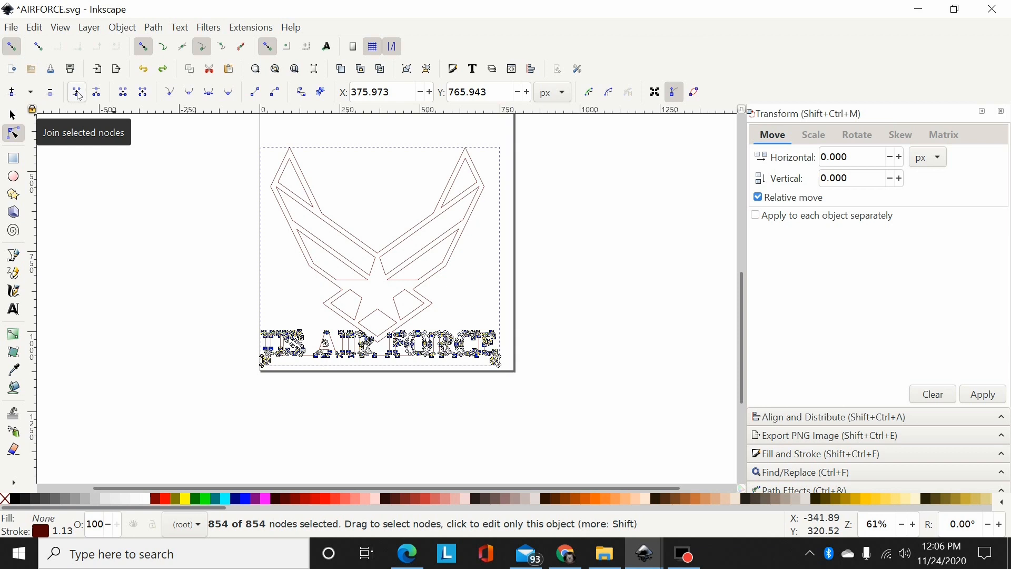
mouse_move(76, 92)
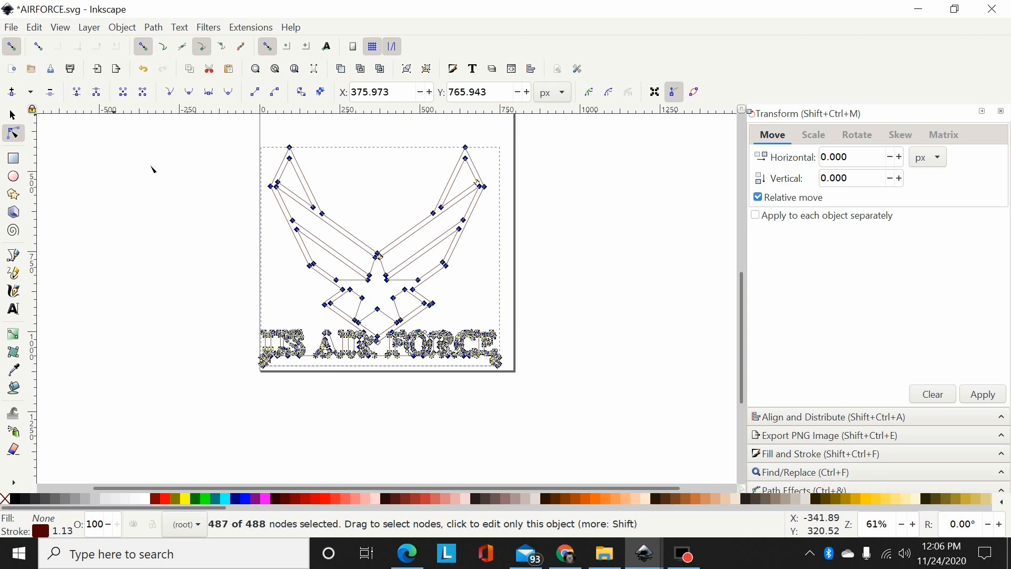
mouse_move(171, 173)
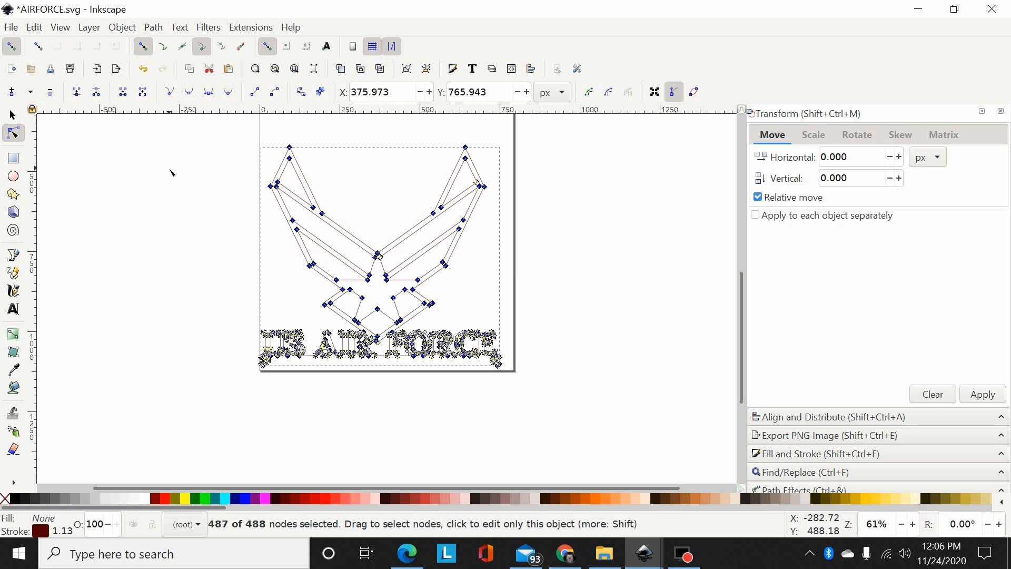
mouse_move(541, 216)
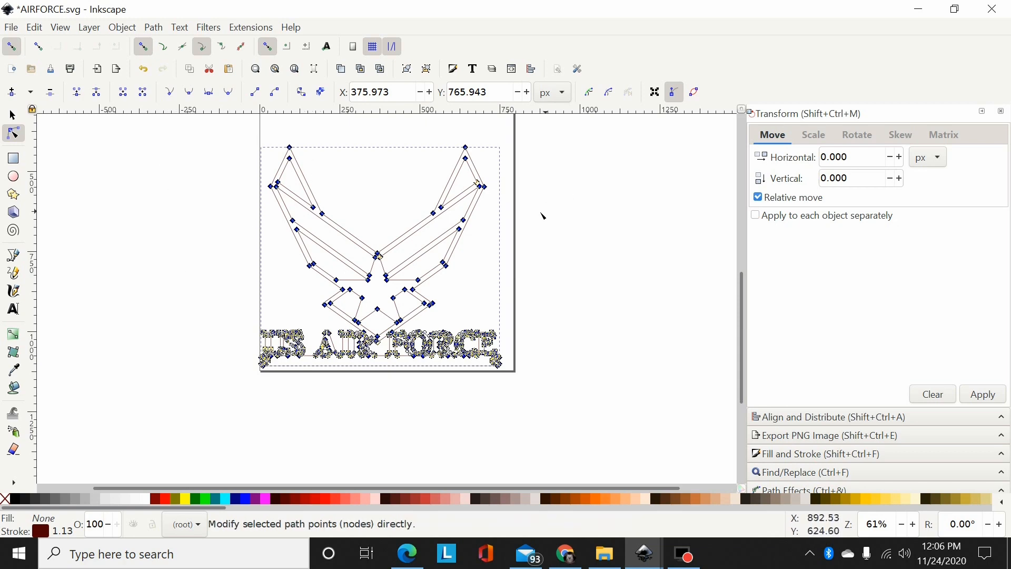
left_click(542, 216)
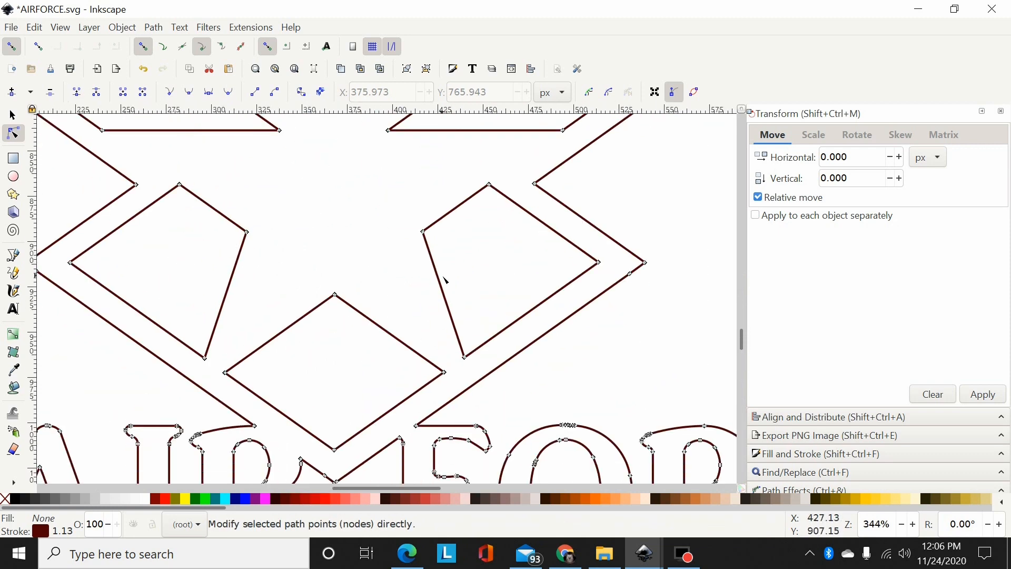
Inspect the path across the canvas, then return to selecting the whole logo path
scroll("down", 3)
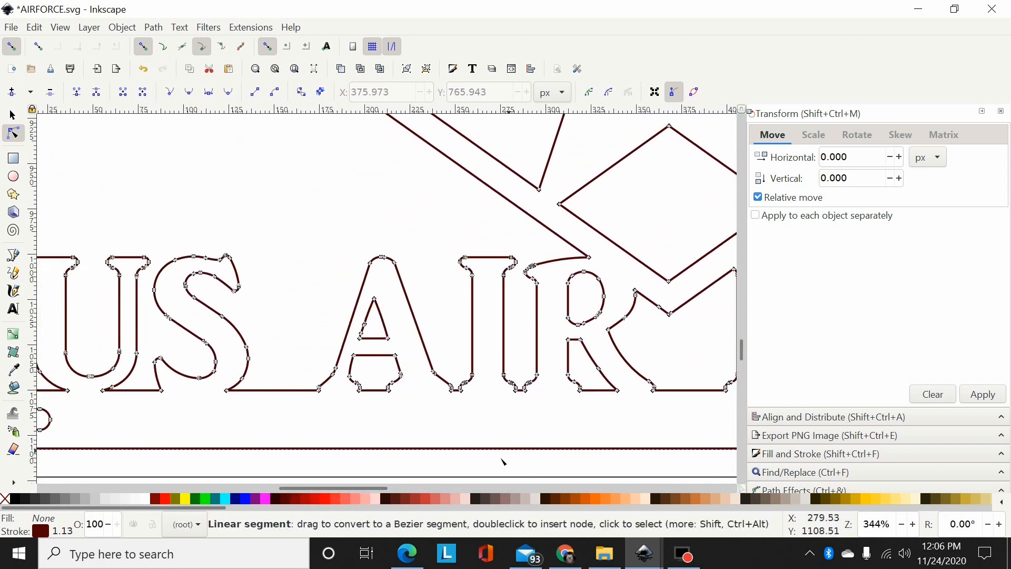
scroll("right", 3)
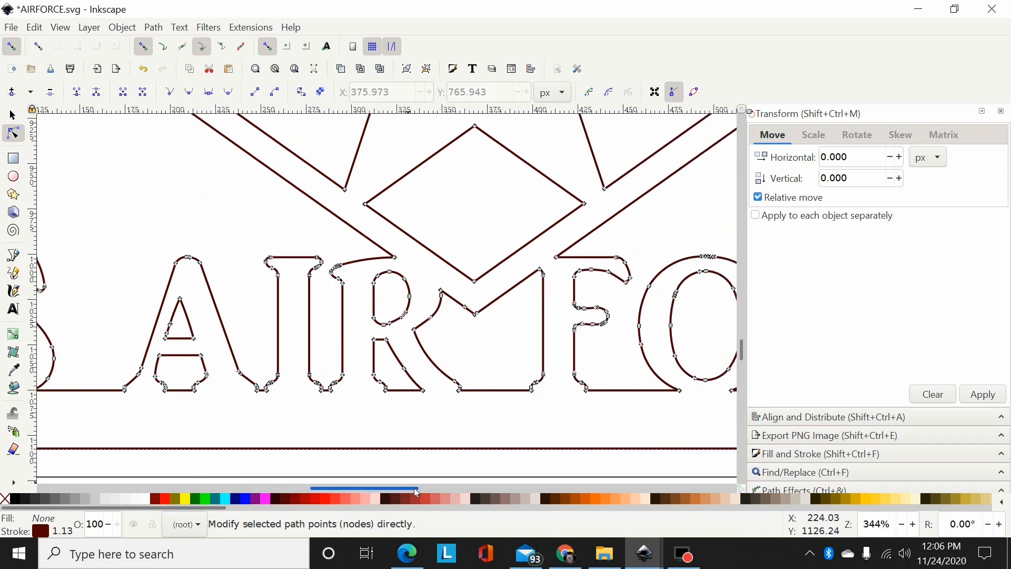
scroll("right", 3)
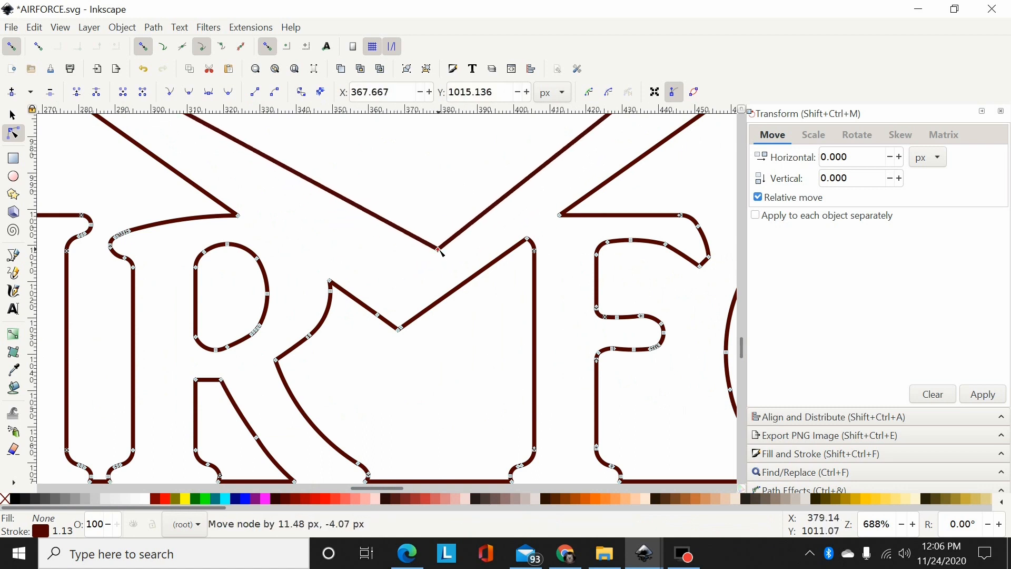
mouse_move(444, 251)
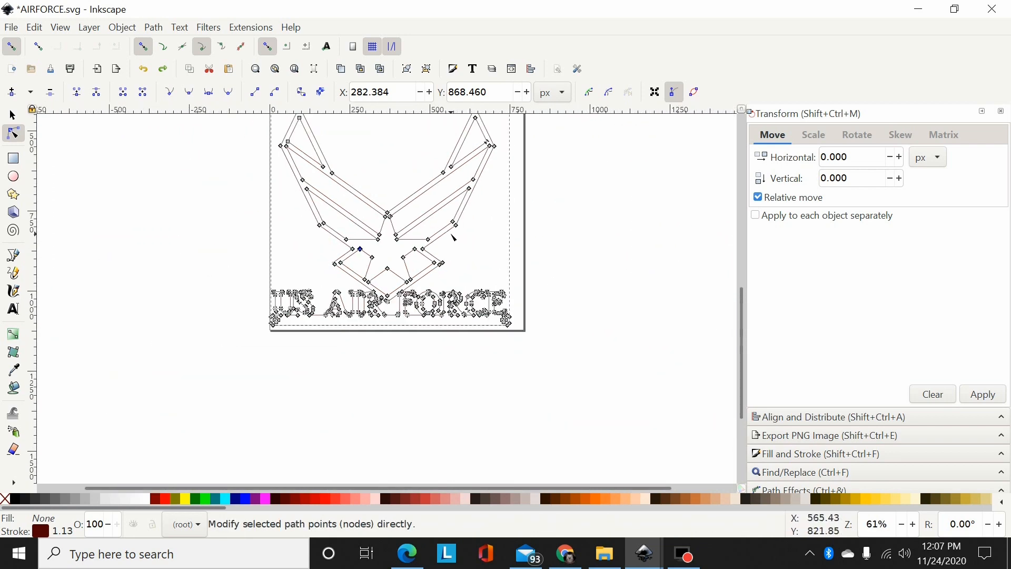
scroll("up", 3)
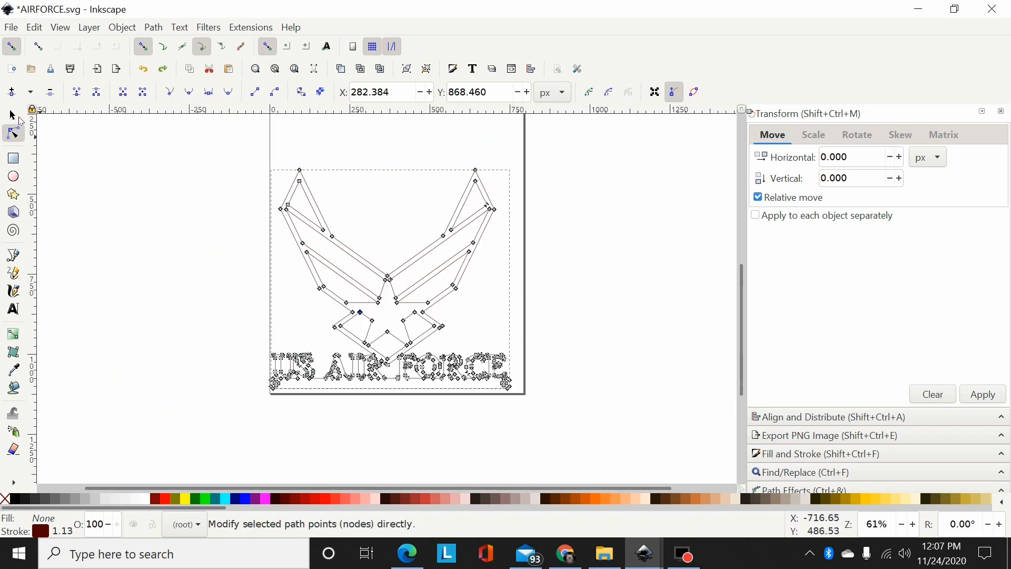
left_click(12, 115)
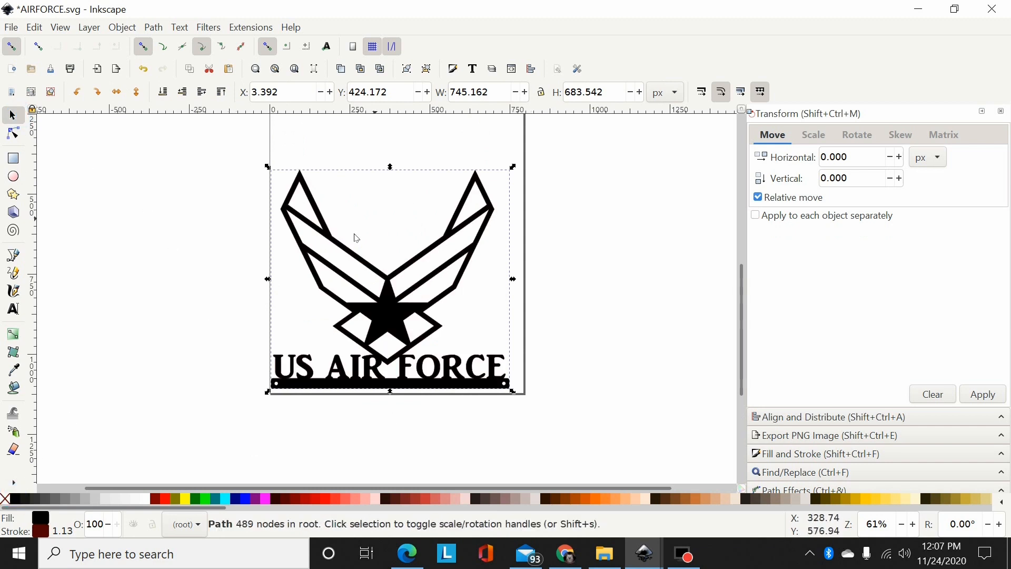
mouse_move(367, 360)
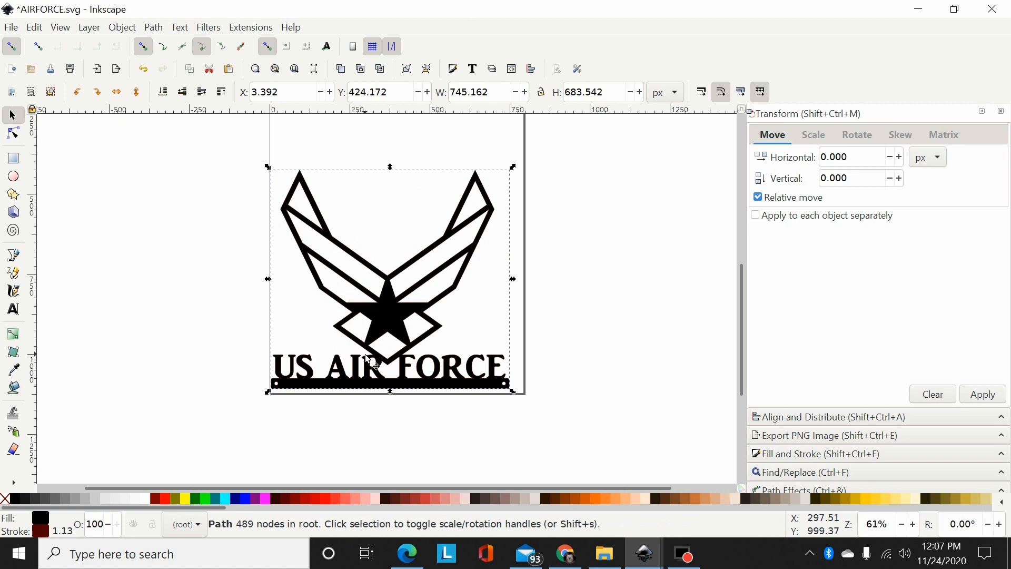
mouse_move(465, 209)
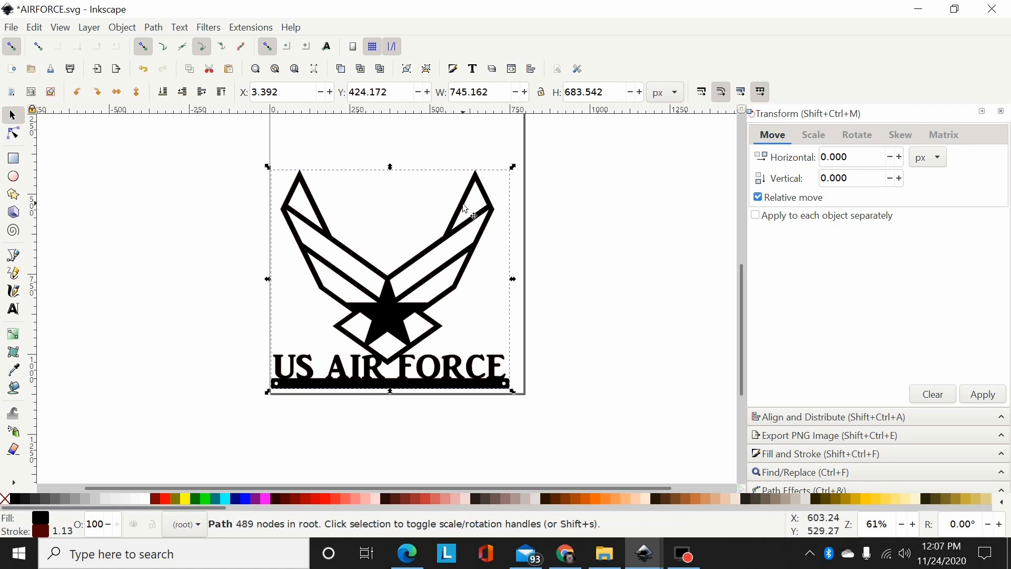
mouse_move(401, 393)
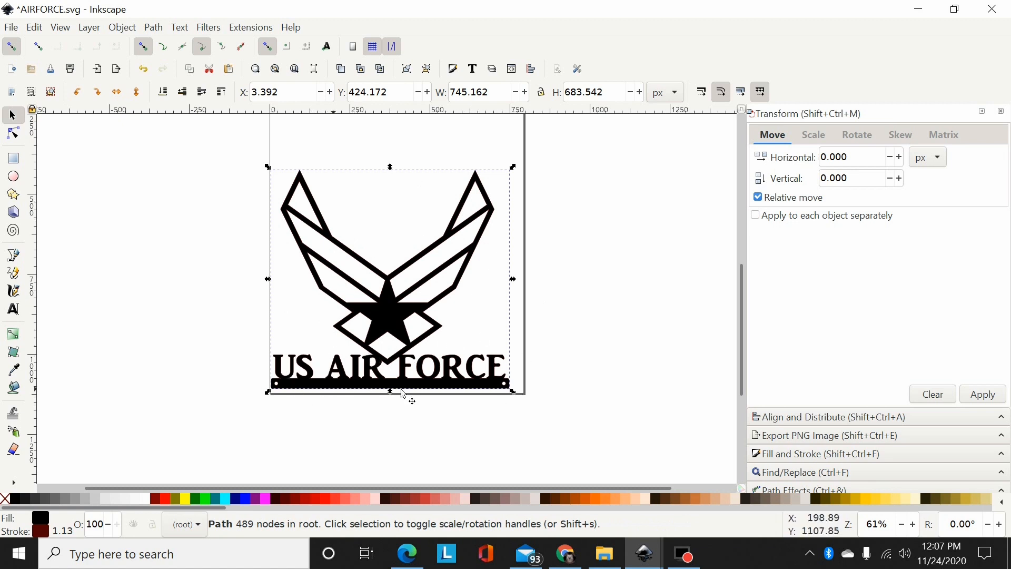
mouse_move(274, 352)
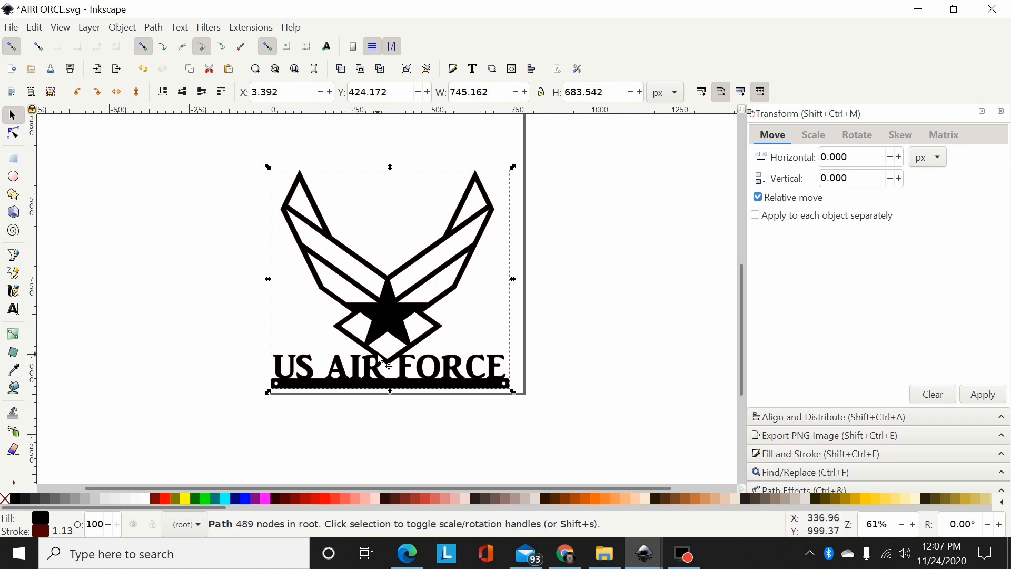
mouse_move(386, 362)
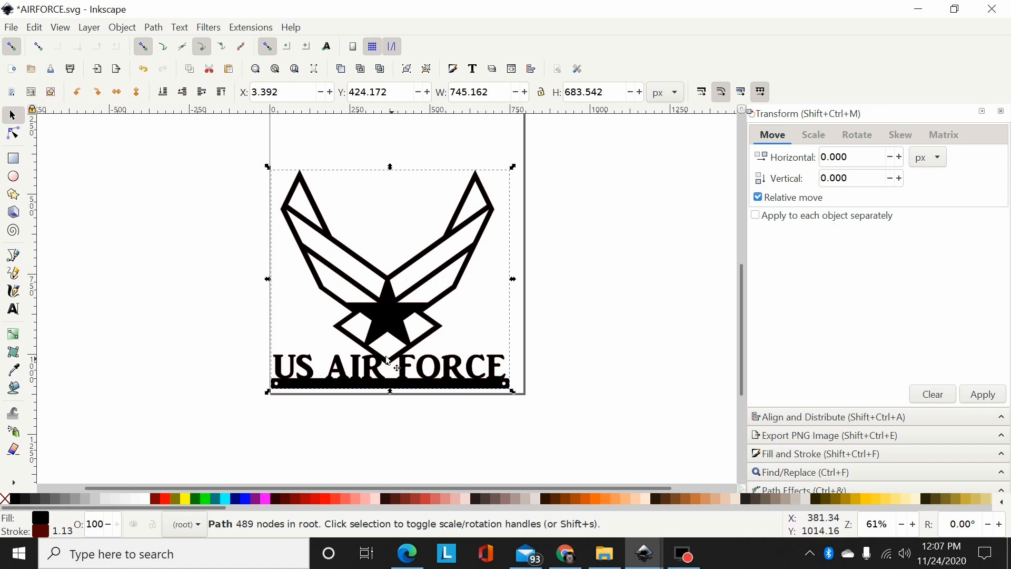
mouse_move(226, 426)
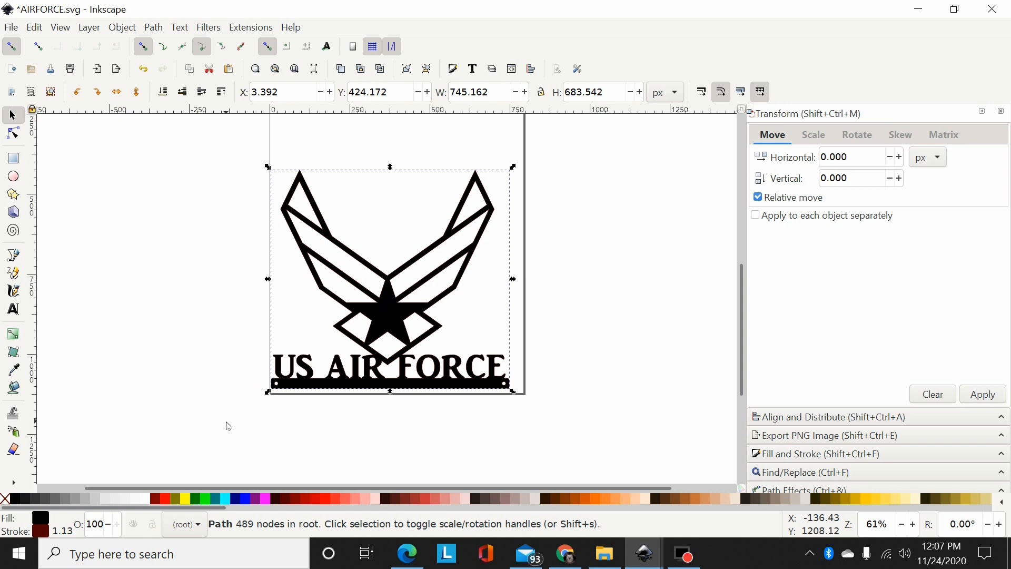
mouse_move(338, 250)
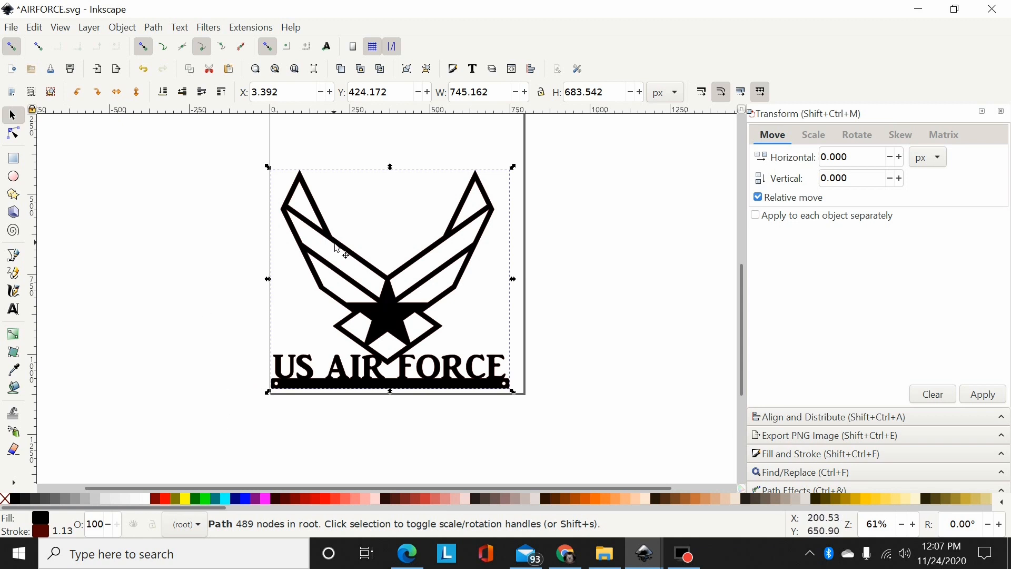
mouse_move(202, 293)
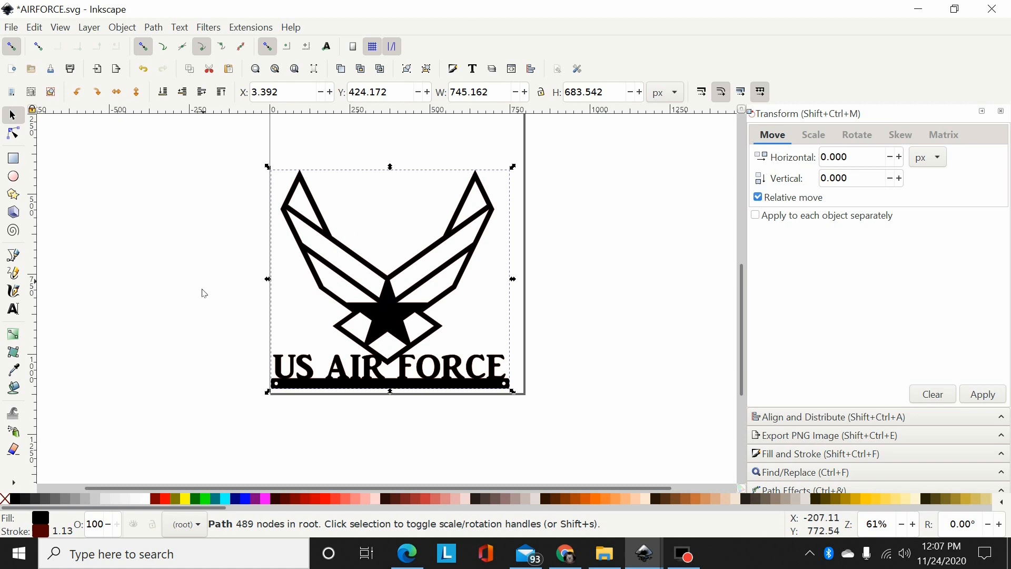
mouse_move(340, 230)
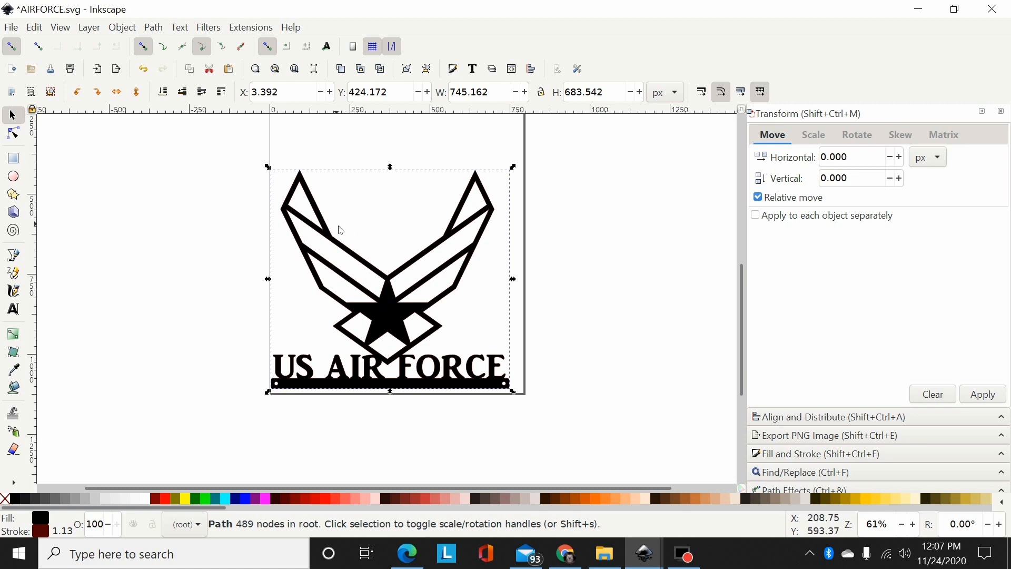
mouse_move(538, 388)
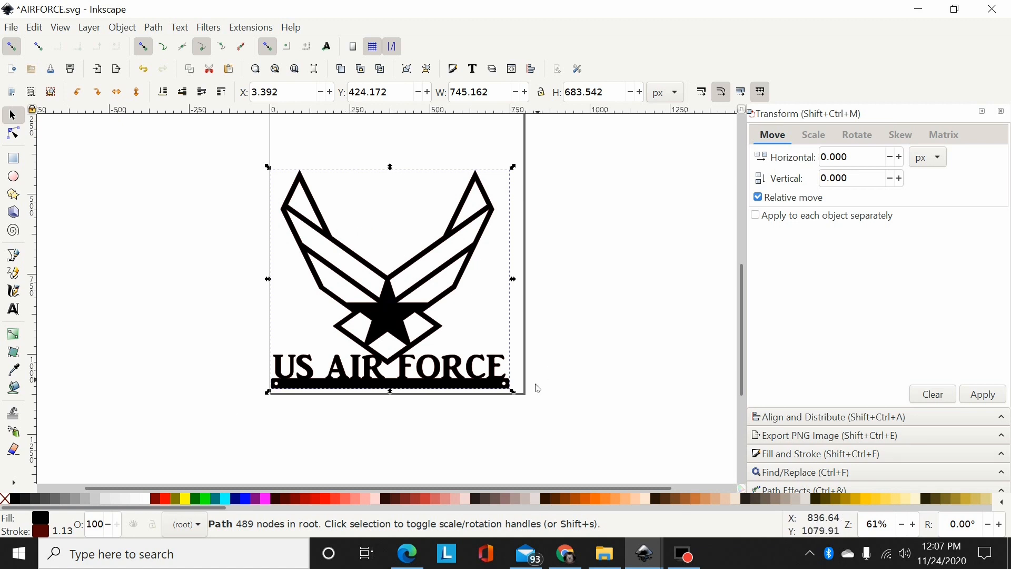
mouse_move(546, 303)
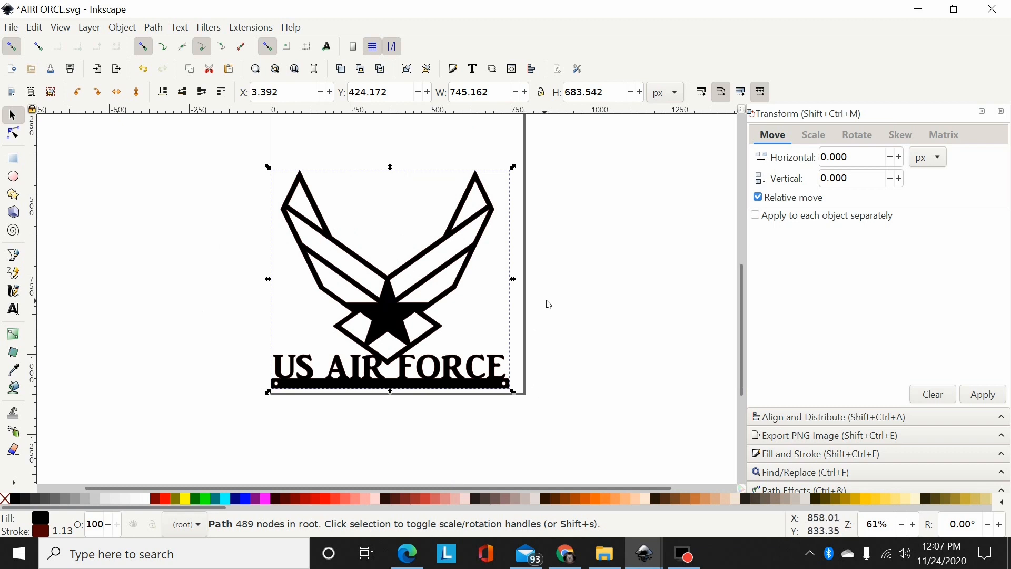
mouse_move(563, 232)
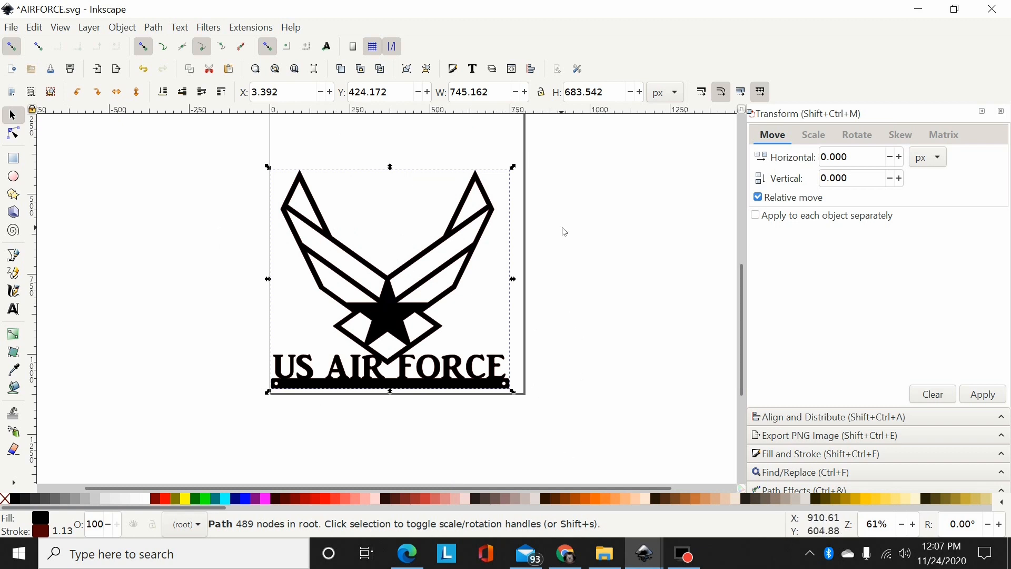
mouse_move(474, 237)
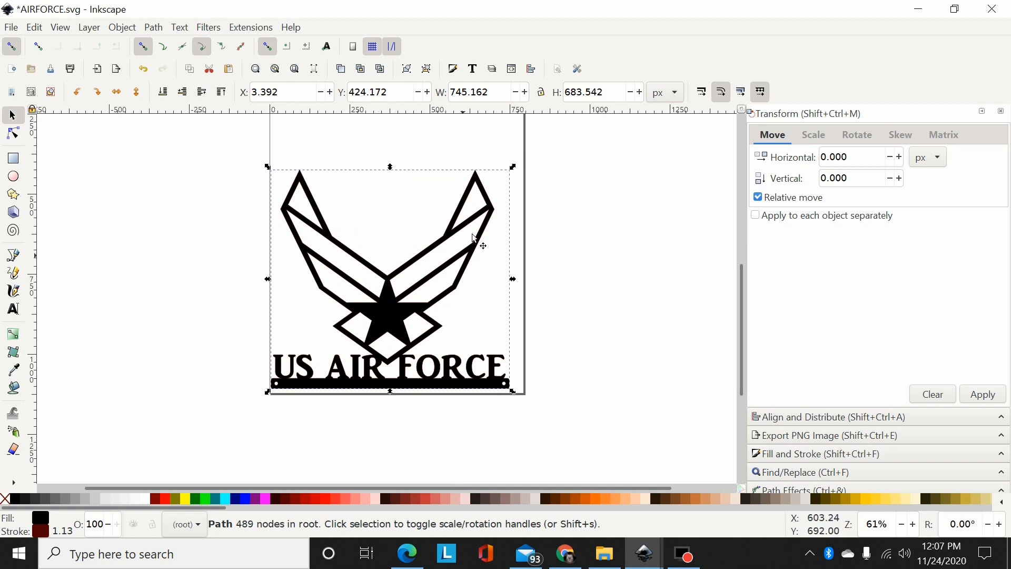
mouse_move(232, 235)
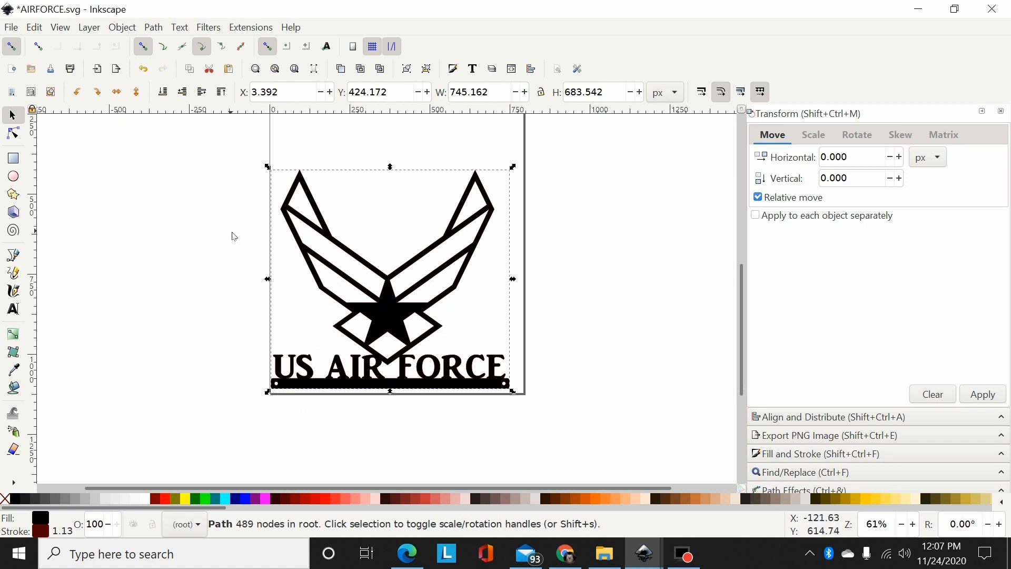
mouse_move(453, 368)
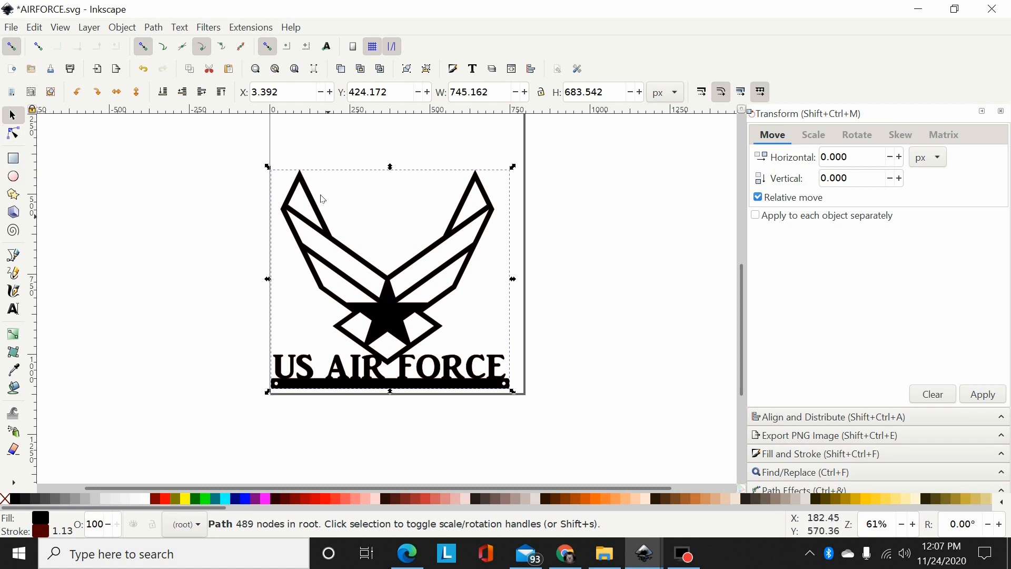
mouse_move(556, 259)
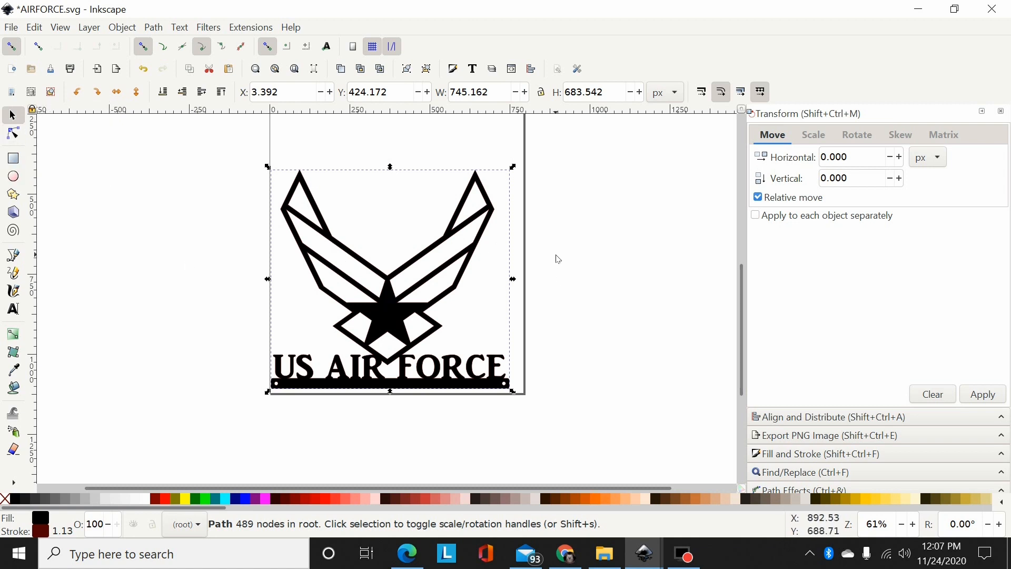
mouse_move(533, 283)
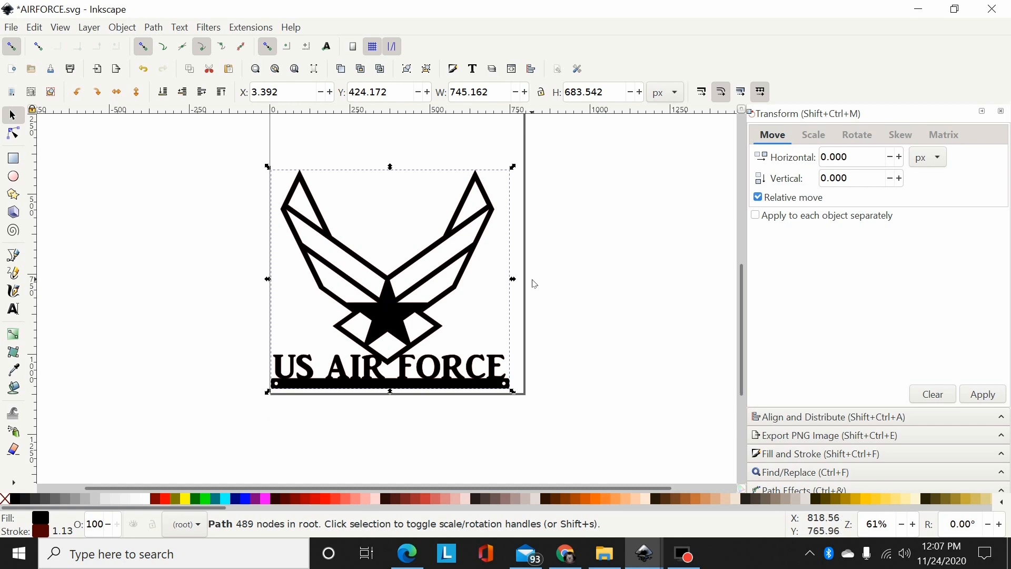
mouse_move(498, 285)
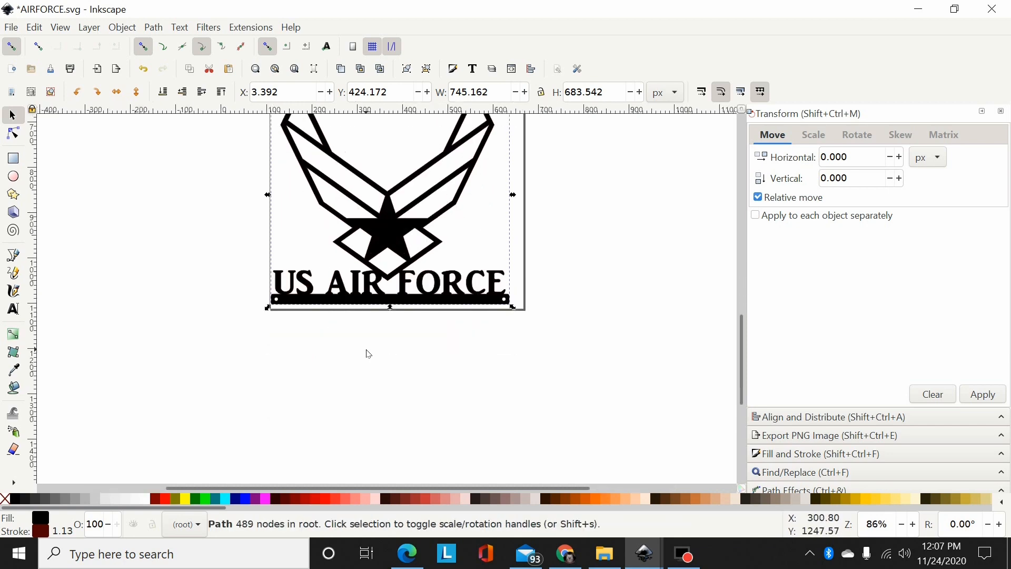
Zoom in on the AIR FORCE lettering at the bottom of the filled logo
scroll("up", 3)
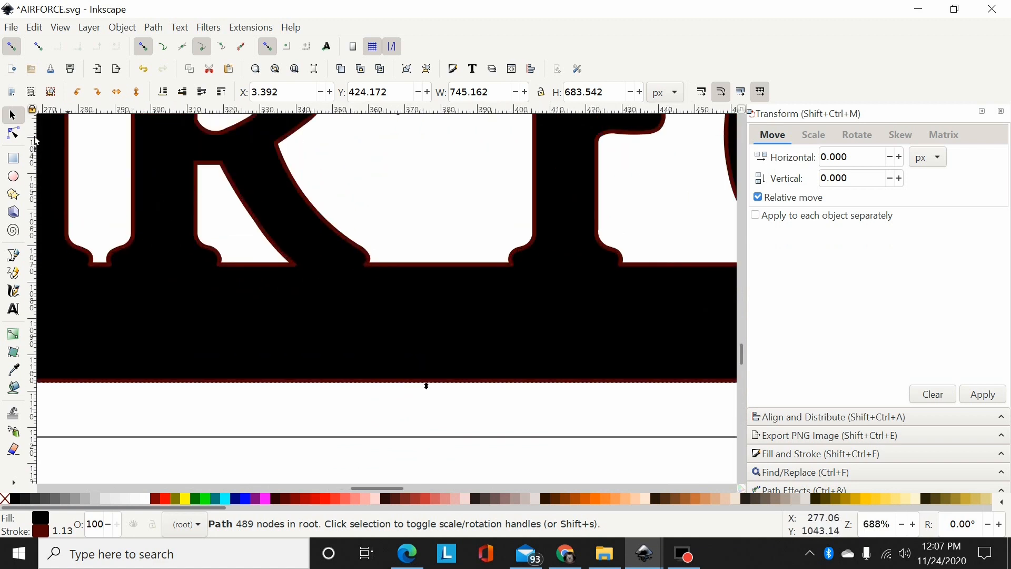
Expose the path's nodes on the R and F letters with the Node tool
left_click(12, 134)
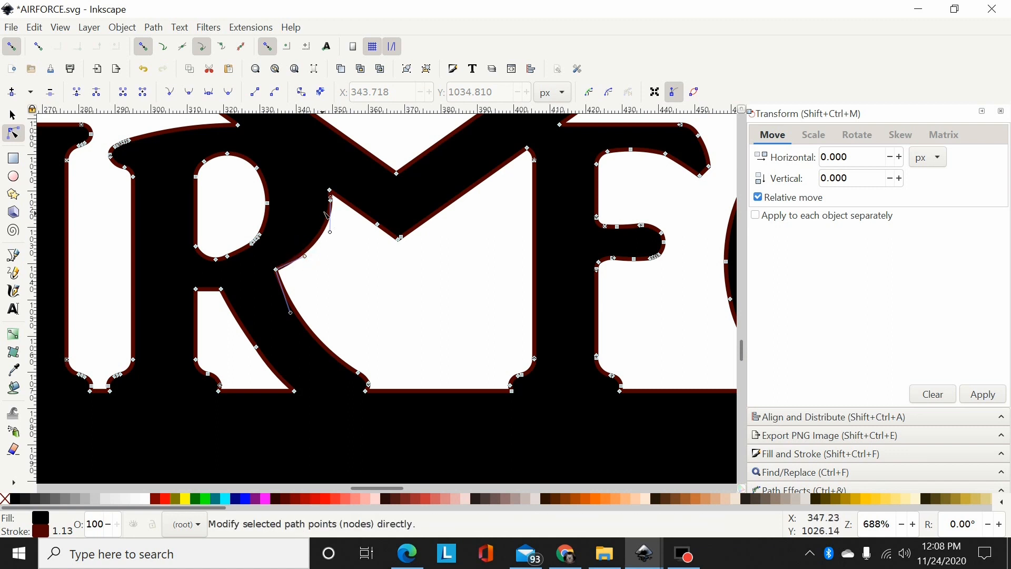
mouse_move(361, 228)
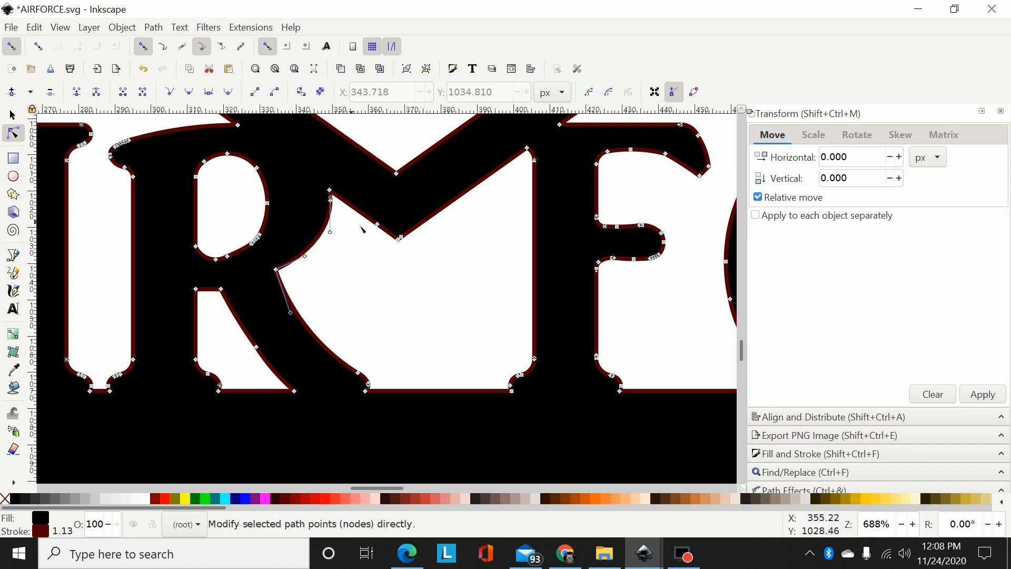
mouse_move(416, 269)
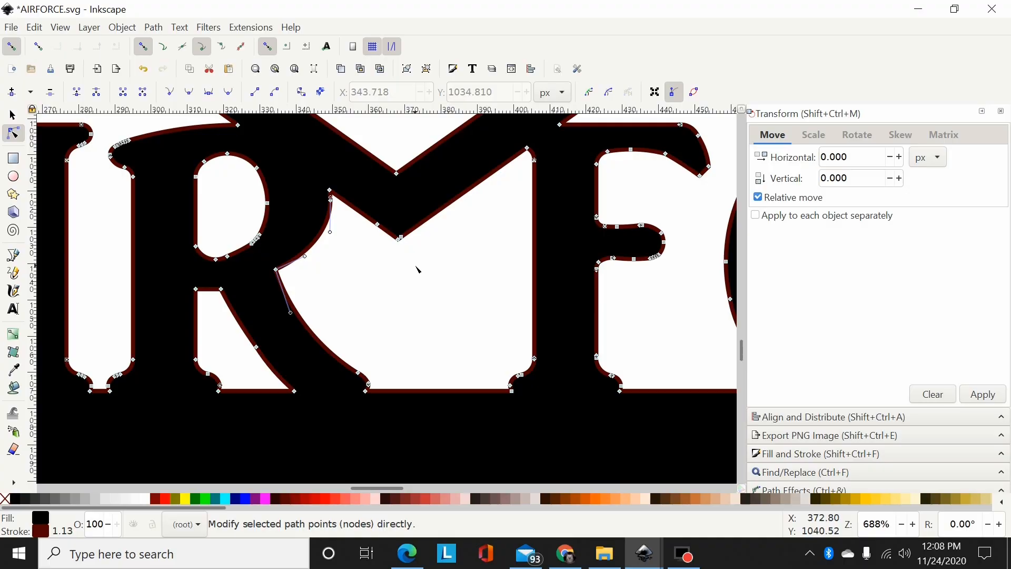